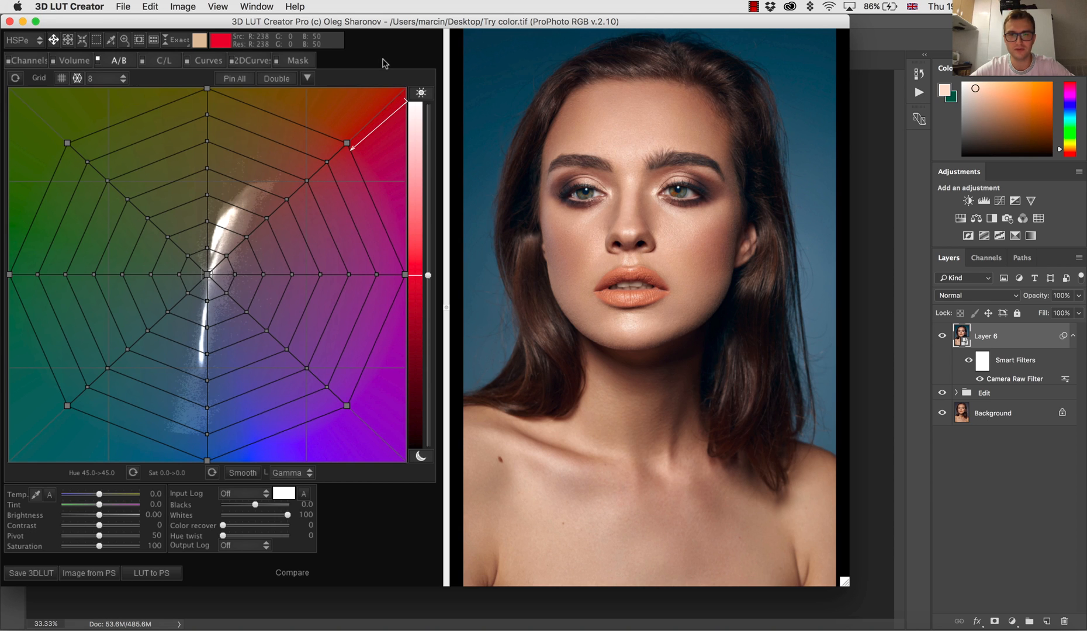
mouse_move(384, 89)
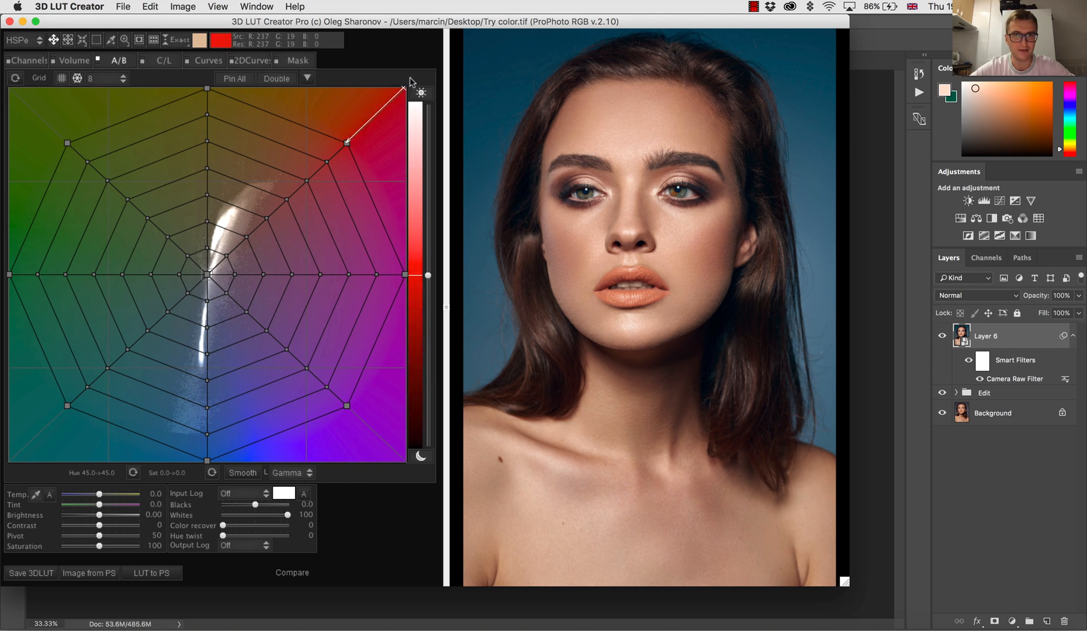
Maximize the editor window, then hover over the A/B grid and saturation slider.
left_click_drag(403, 85, 347, 148)
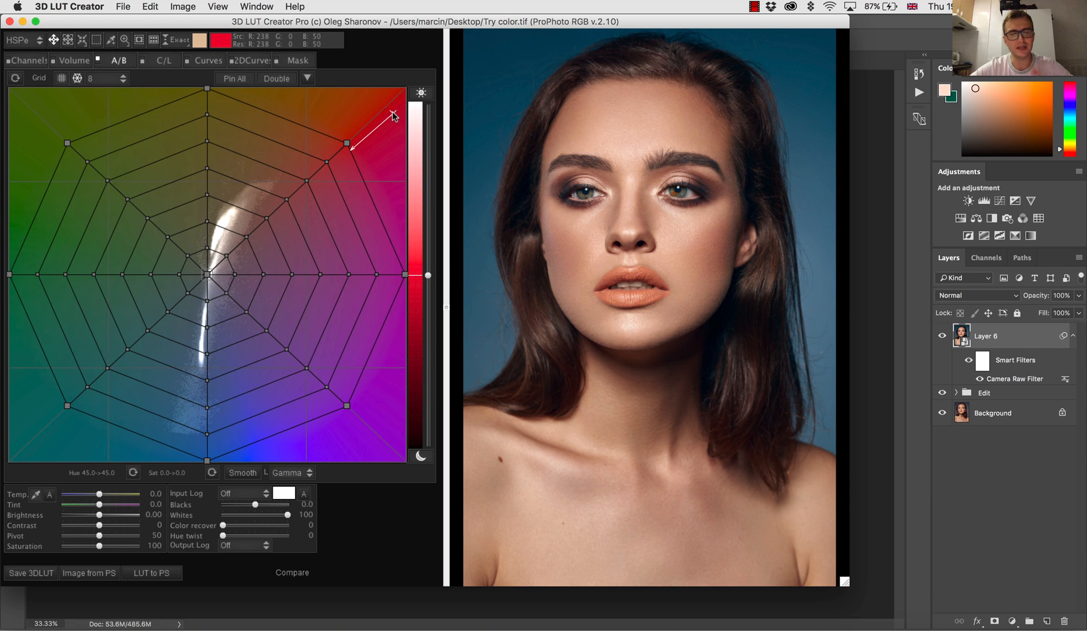
left_click_drag(347, 143, 349, 142)
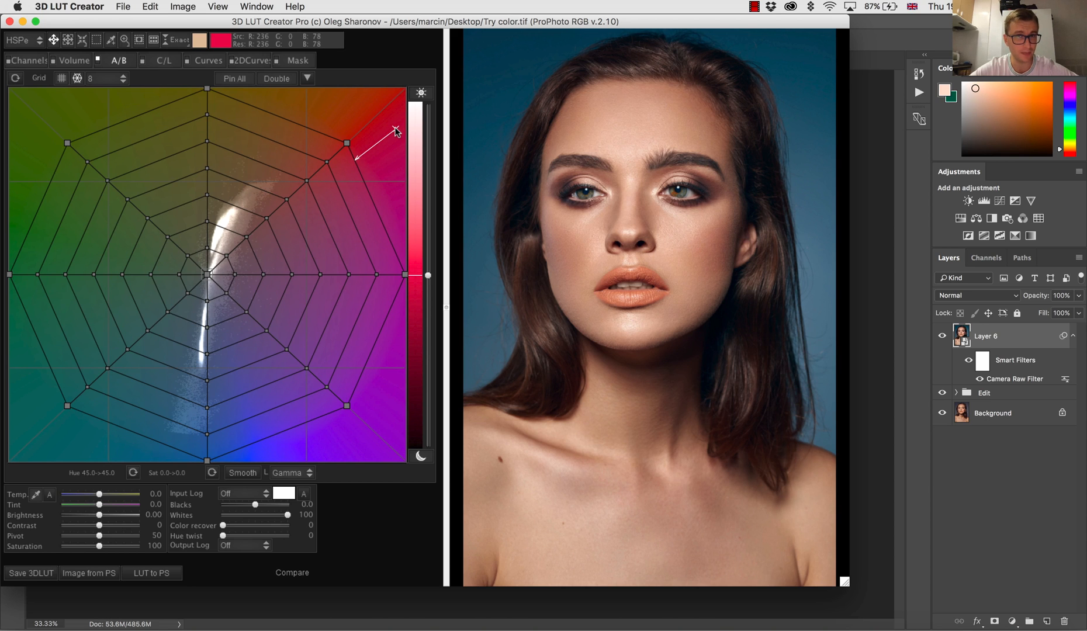
left_click_drag(395, 130, 388, 167)
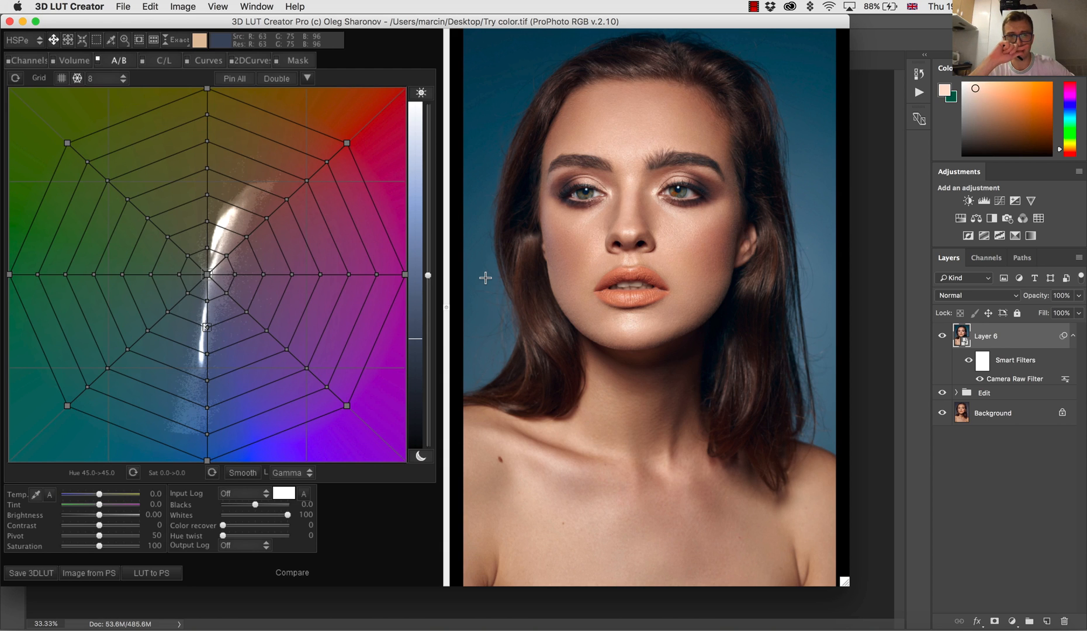
mouse_move(818, 394)
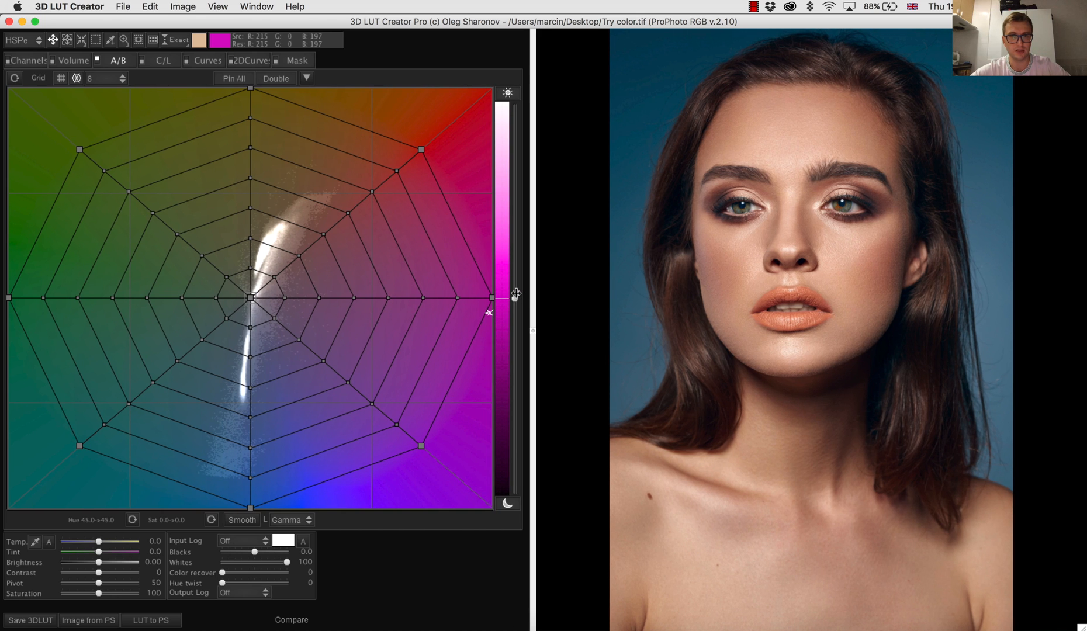
left_click_drag(488, 298, 486, 297)
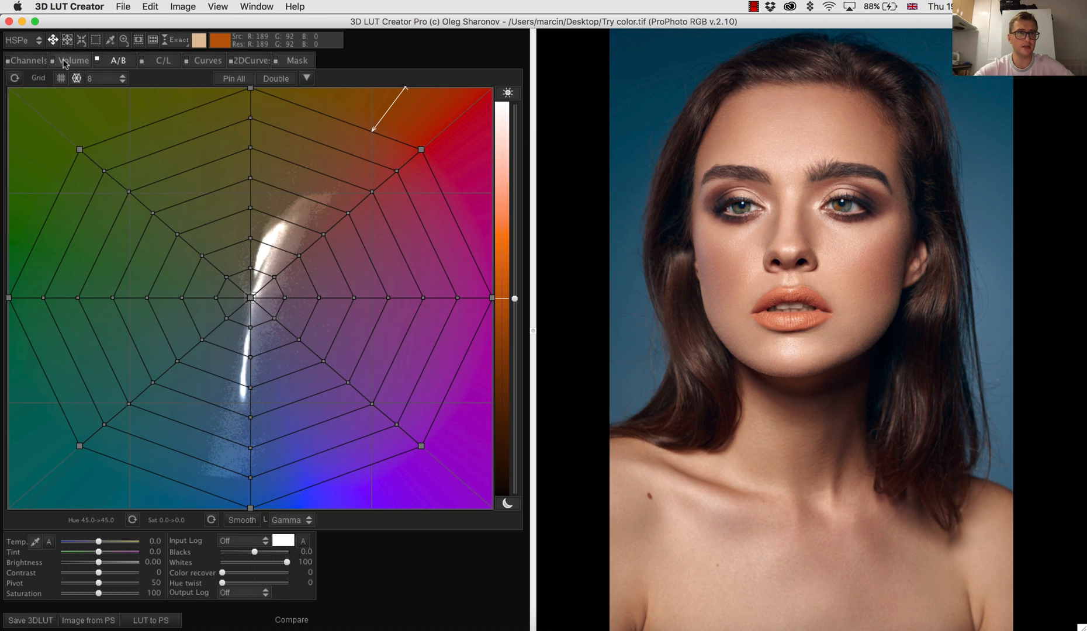
left_click(30, 60)
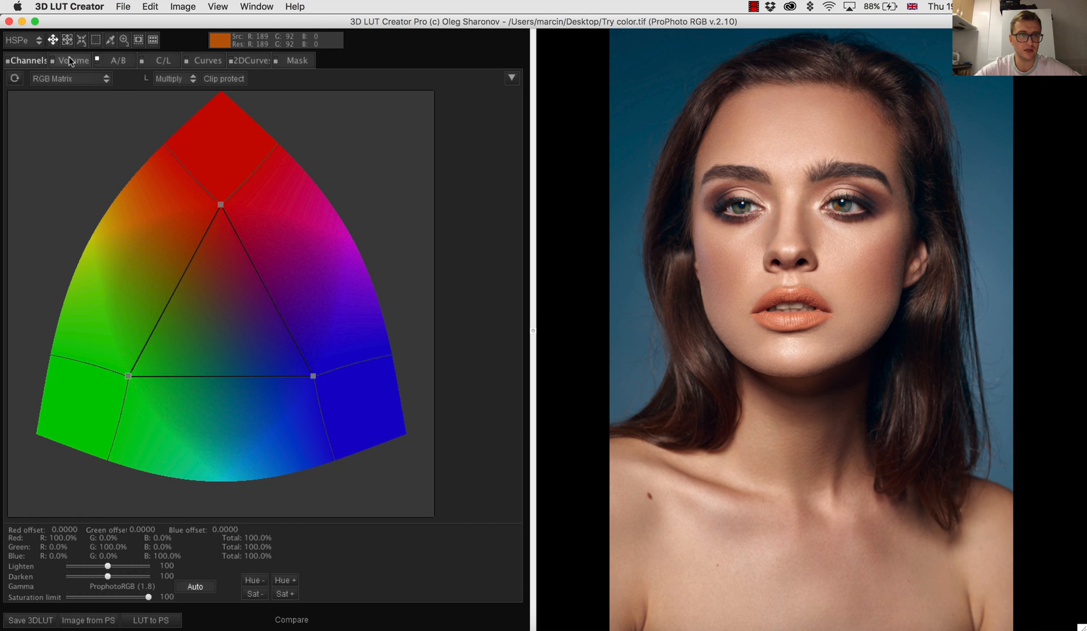
left_click(74, 60)
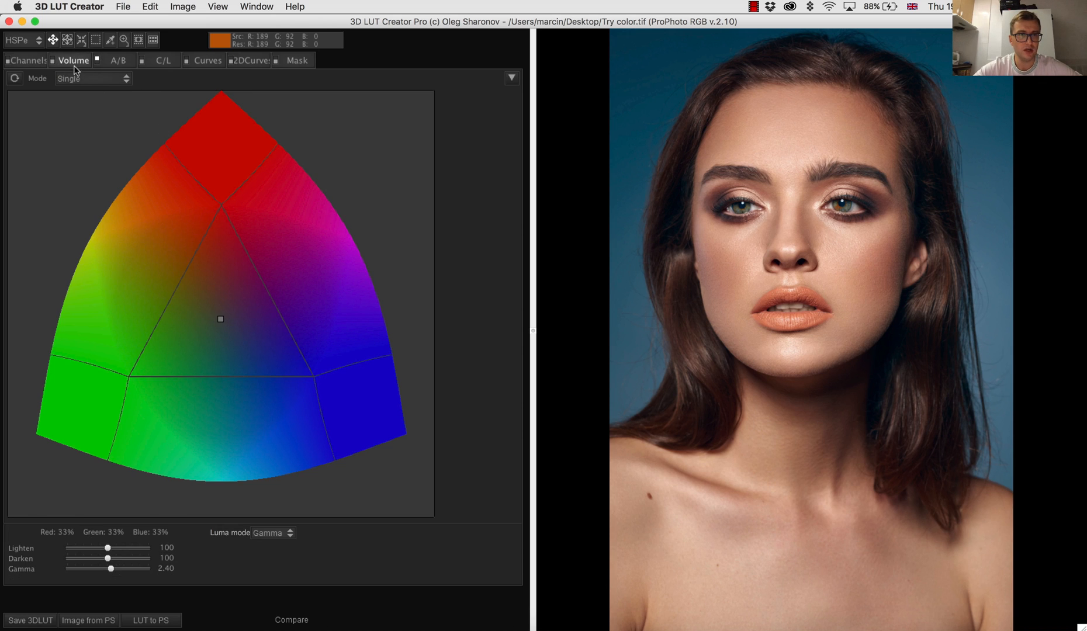
left_click(118, 60)
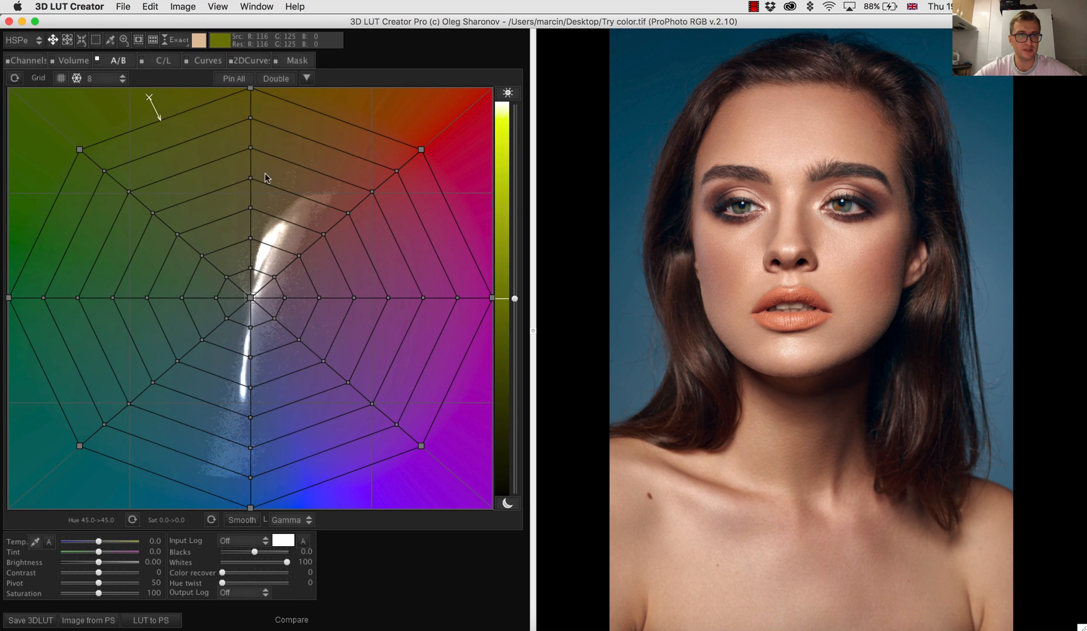
mouse_move(130, 63)
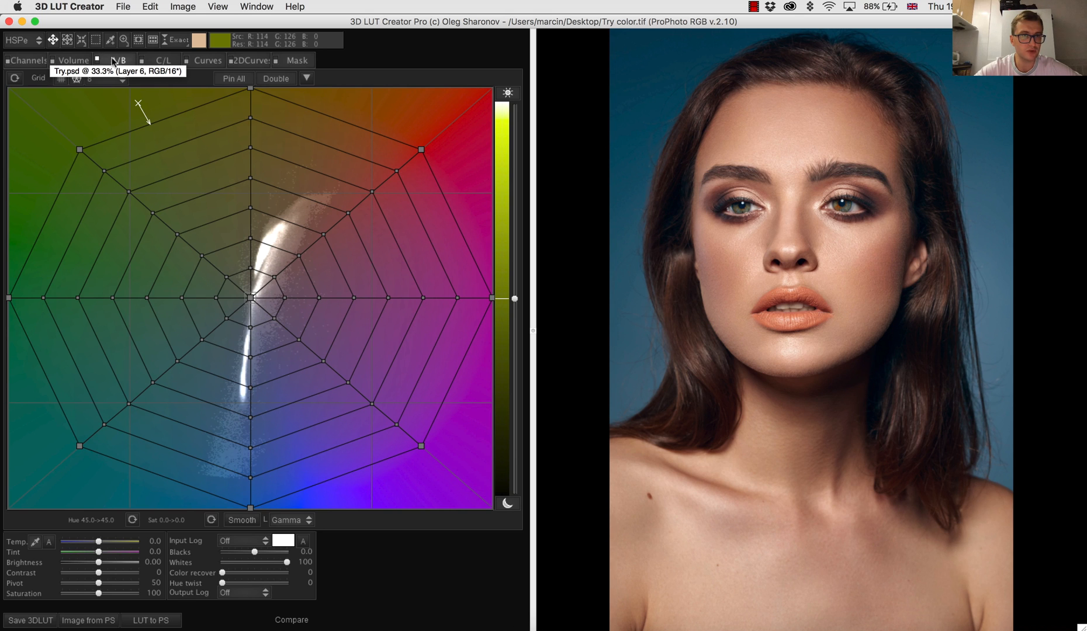
left_click(206, 59)
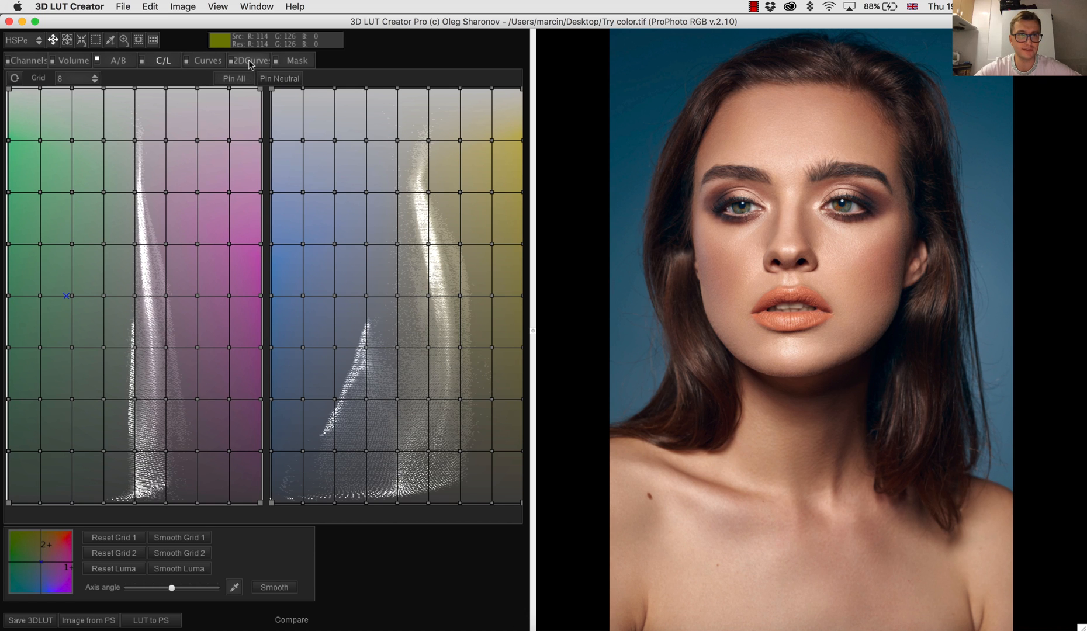
left_click(164, 60)
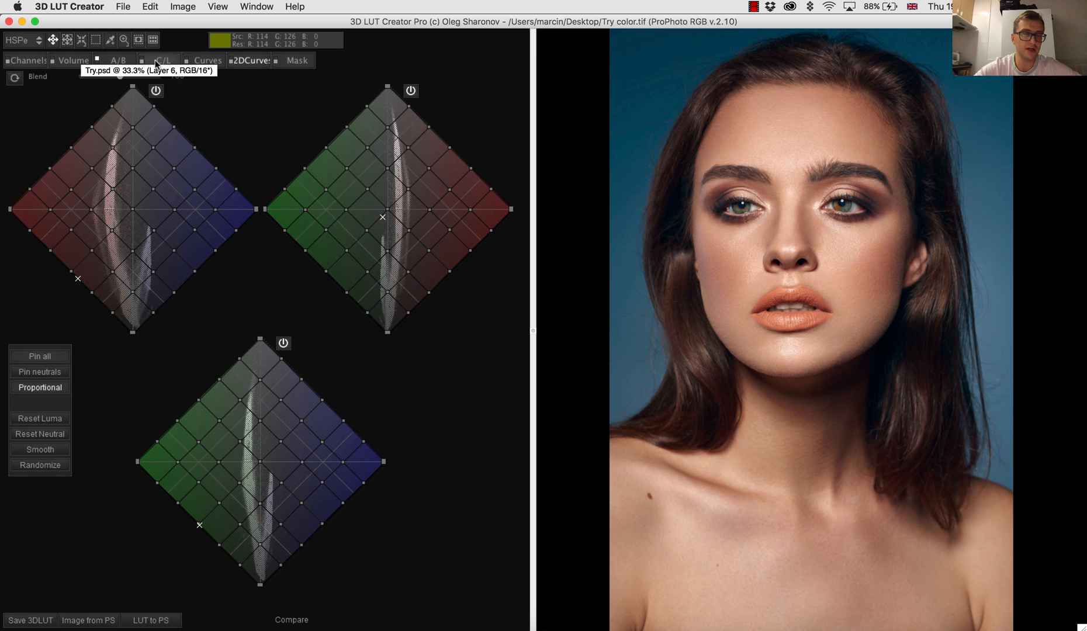
left_click(117, 60)
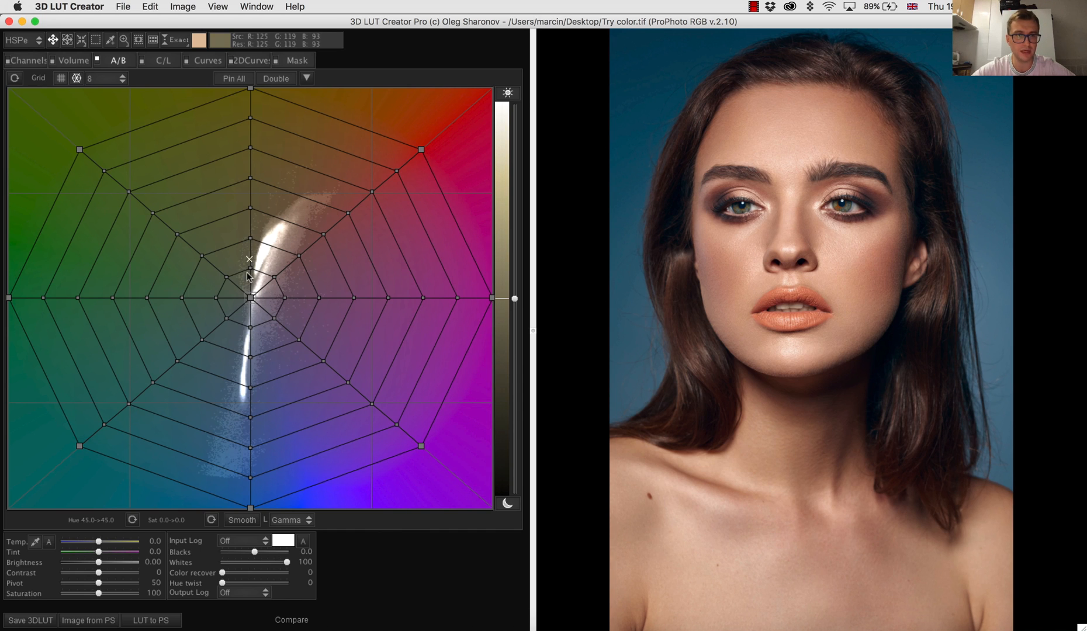
mouse_move(262, 298)
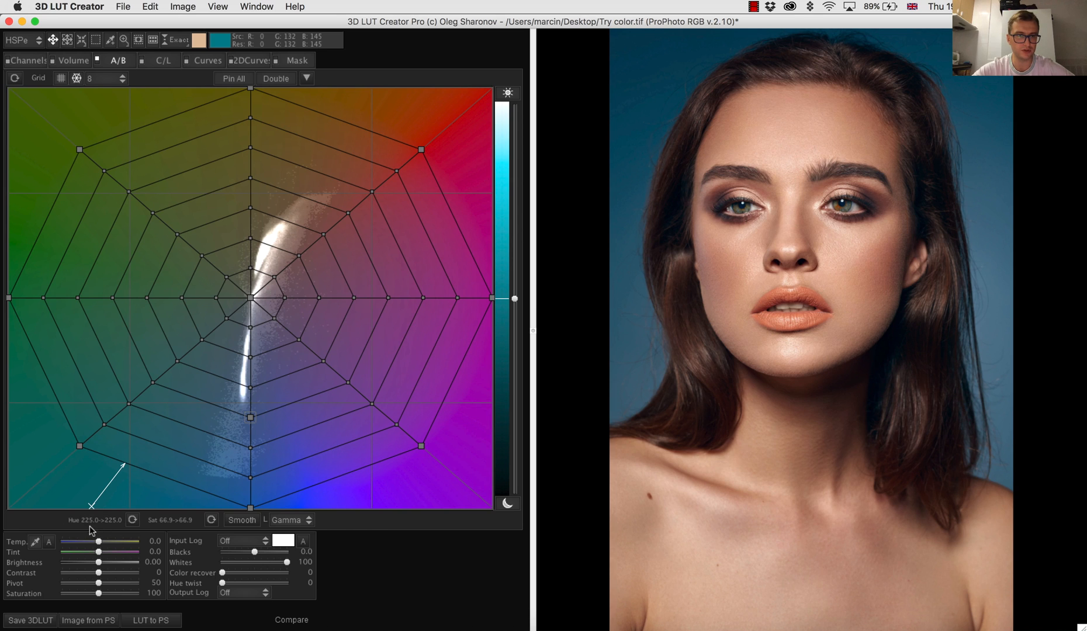
mouse_move(162, 510)
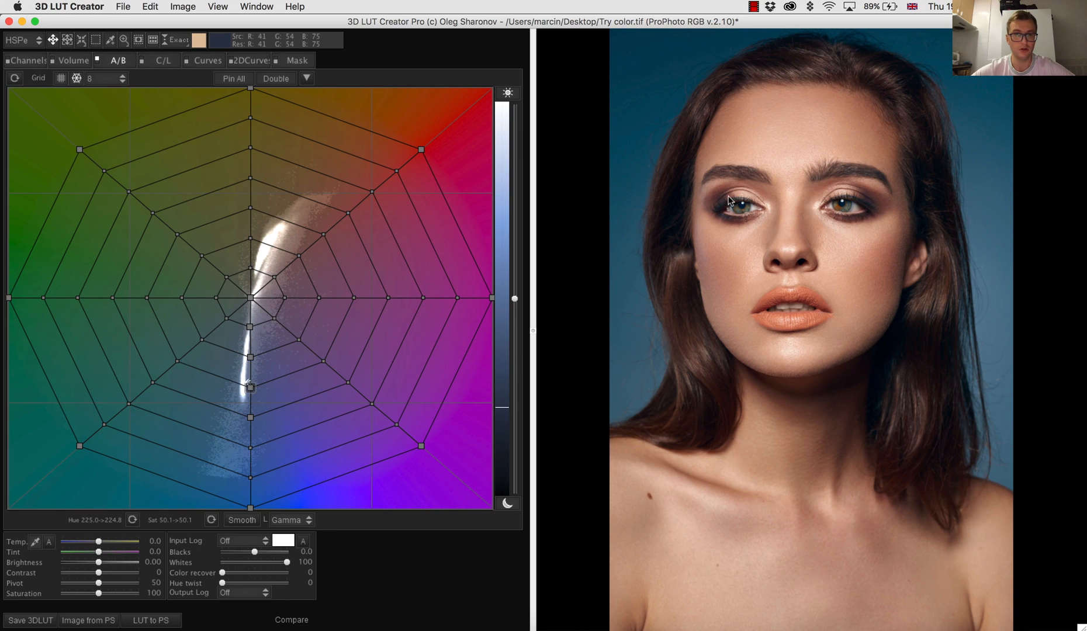
Add a skin-tone grid point, nudge its hue and saturation, and sample the blue background.
left_click_drag(252, 388, 246, 357)
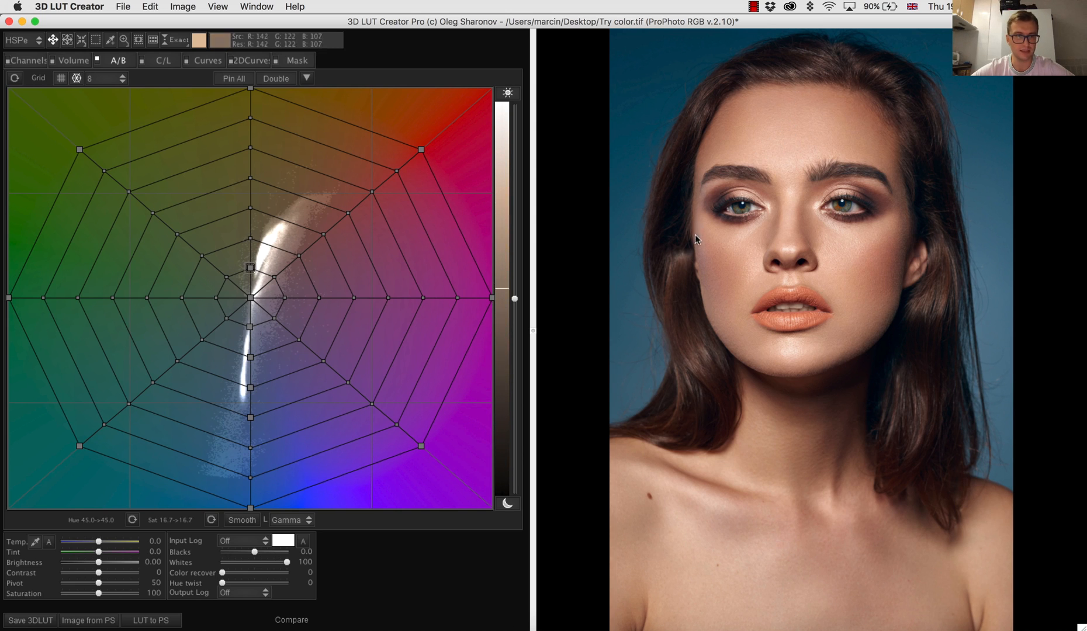
left_click_drag(250, 268, 249, 238)
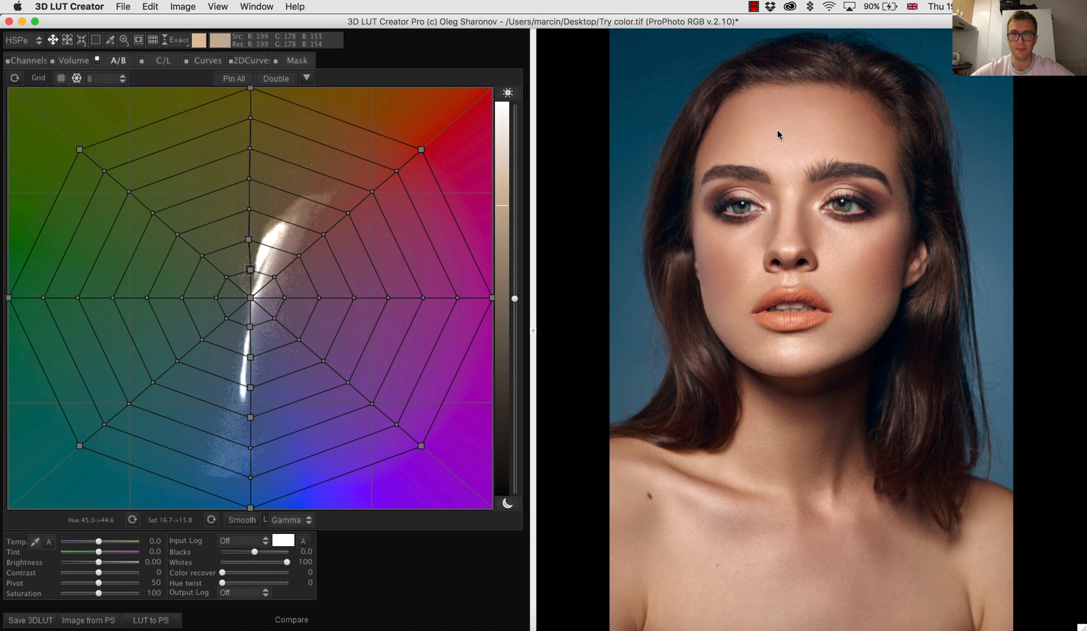
left_click_drag(250, 271, 250, 388)
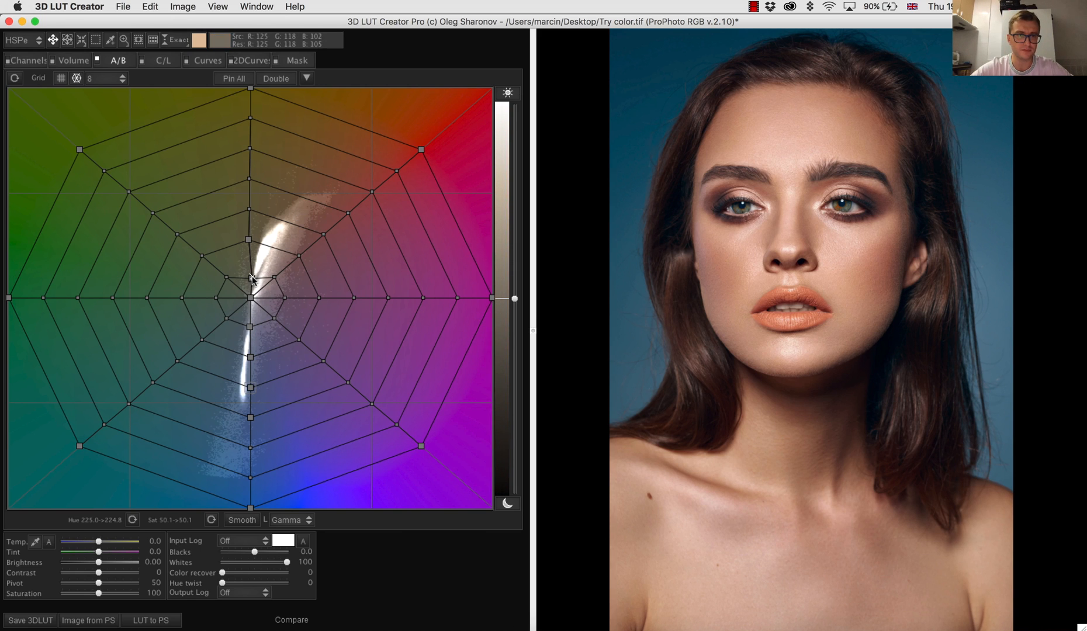
left_click_drag(253, 279, 249, 269)
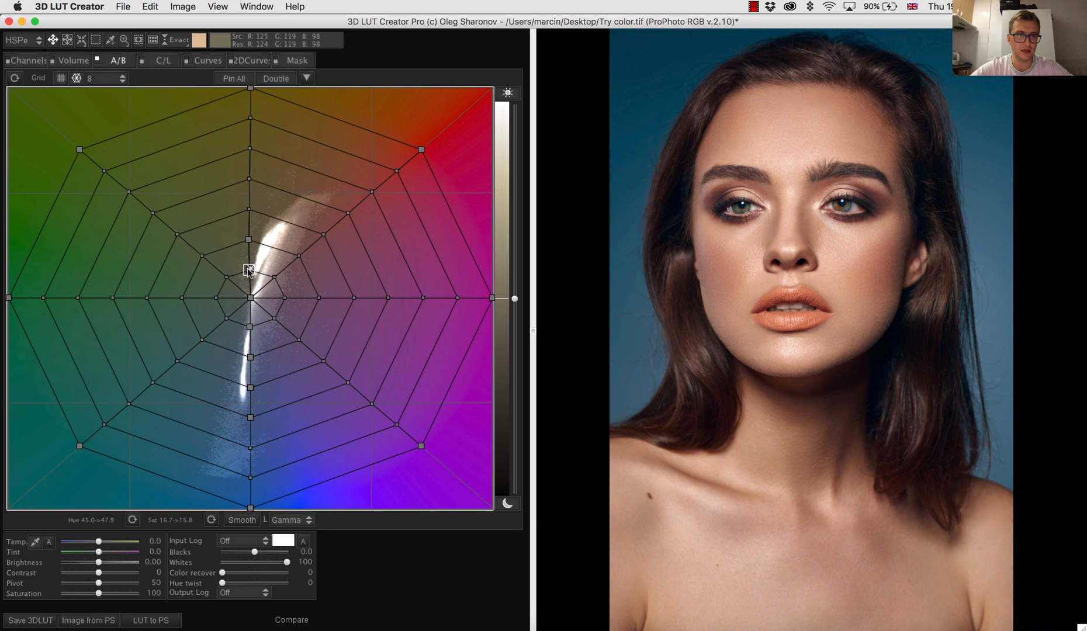
left_click_drag(248, 269, 249, 389)
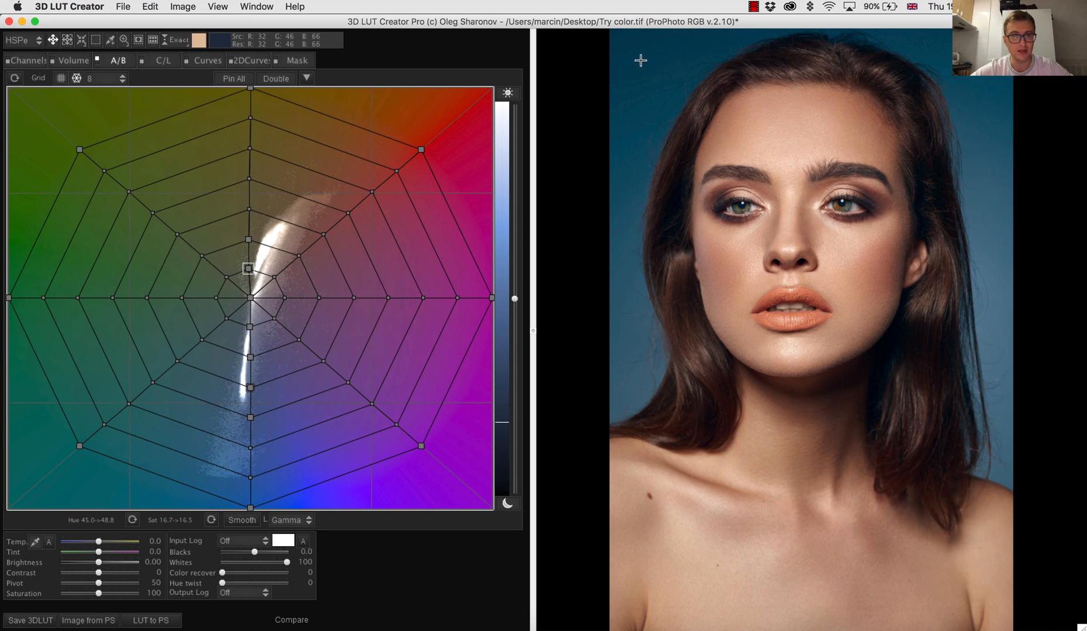
left_click_drag(250, 269, 248, 389)
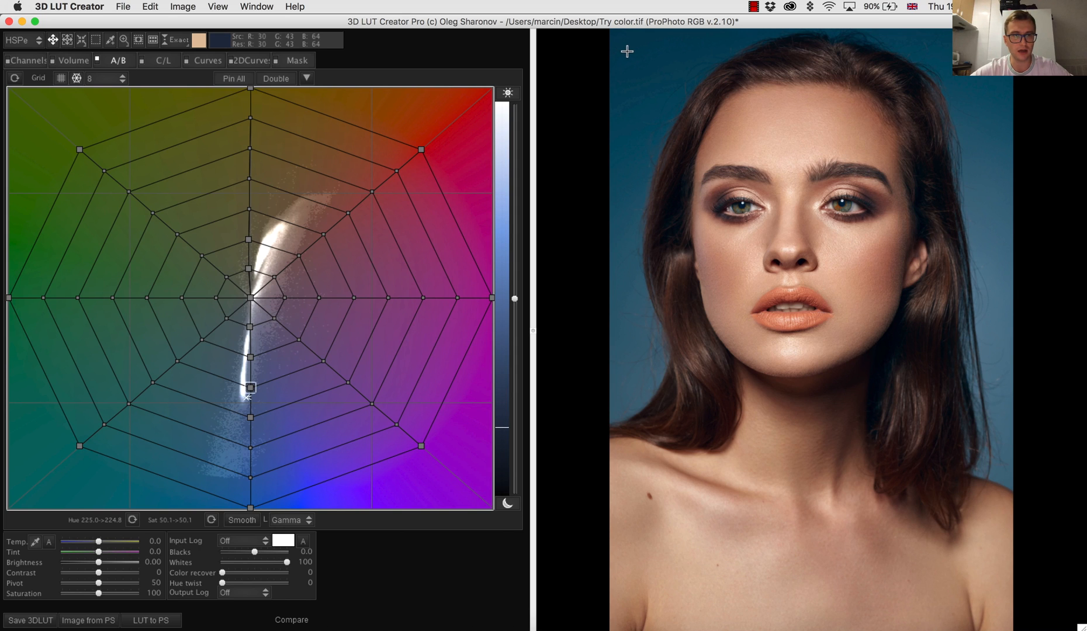
mouse_move(708, 50)
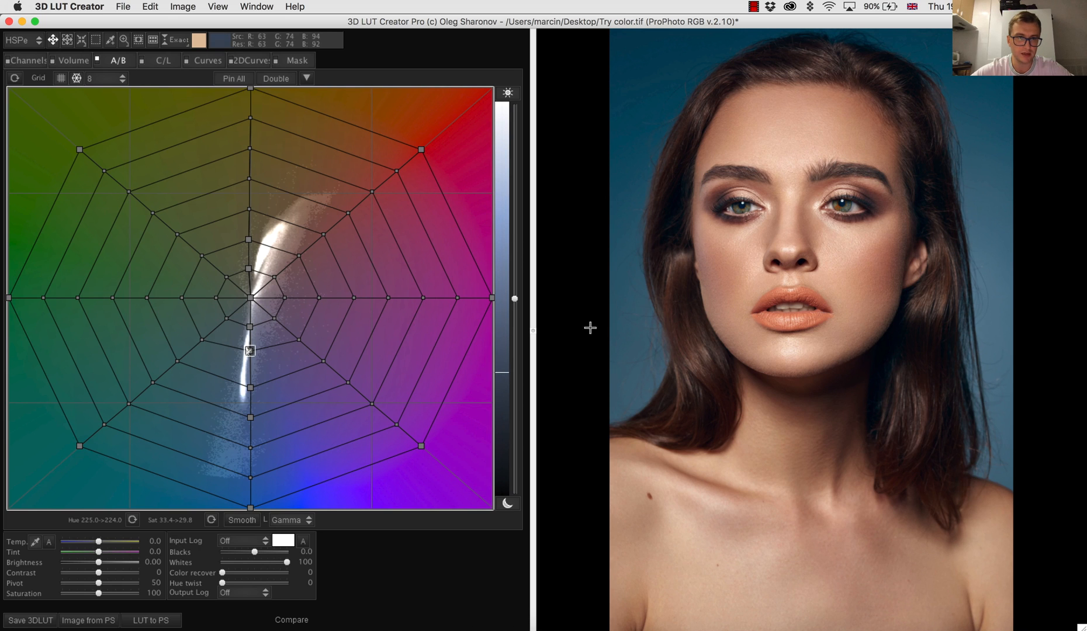
Push the background blue point outward in the A/B grid to much higher saturation.
left_click_drag(250, 350, 250, 327)
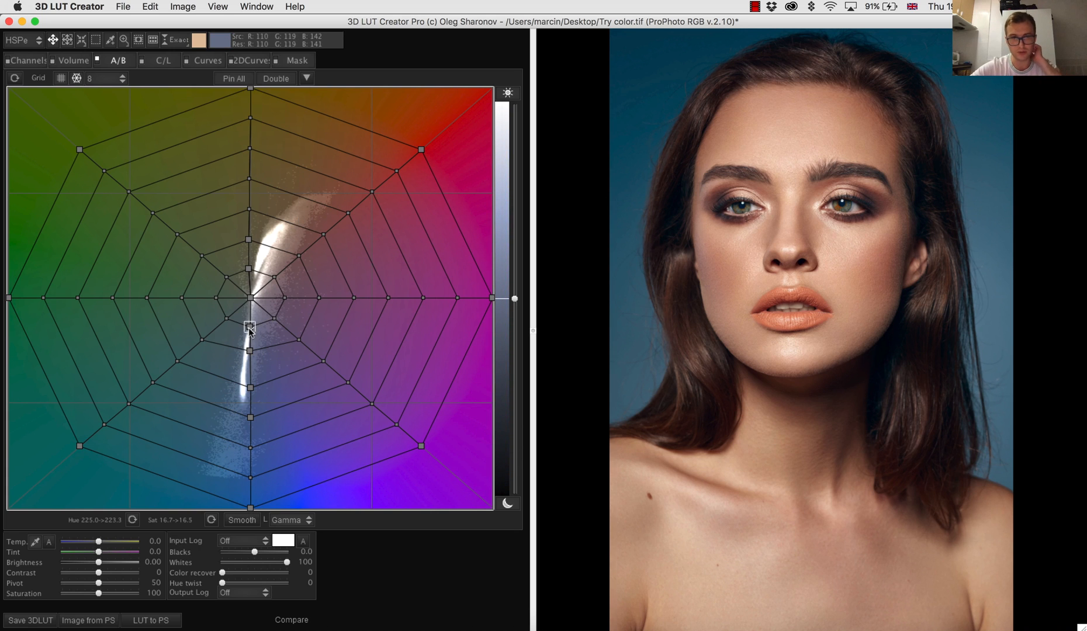
left_click_drag(250, 326, 250, 474)
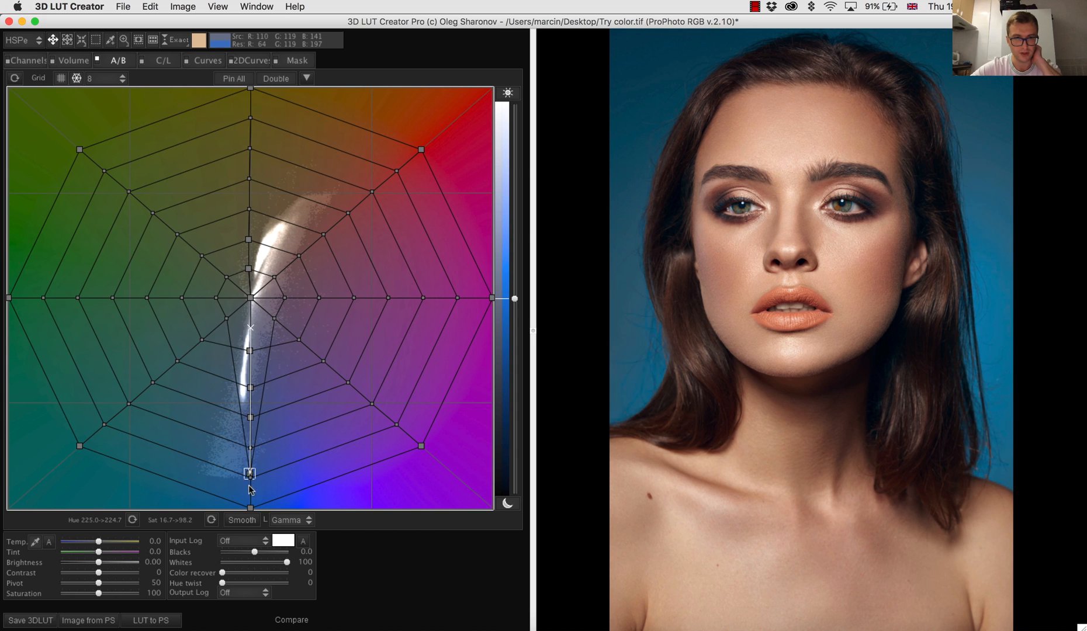
left_click_drag(249, 474, 247, 490)
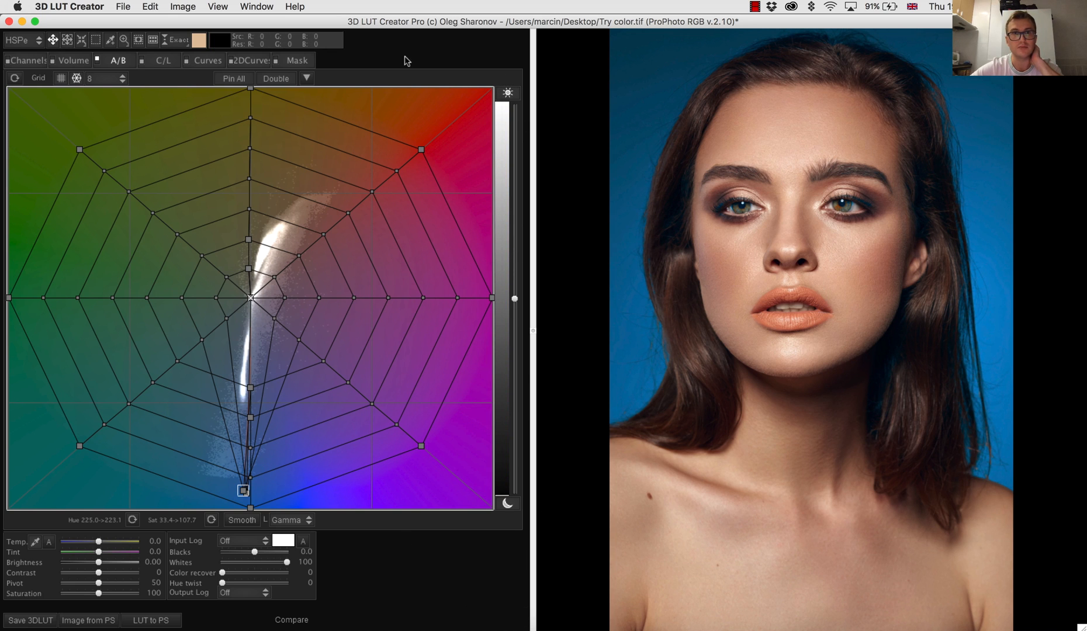
Reset all adjustments via File > New preset and confirm starting the new LUT.
left_click(123, 6)
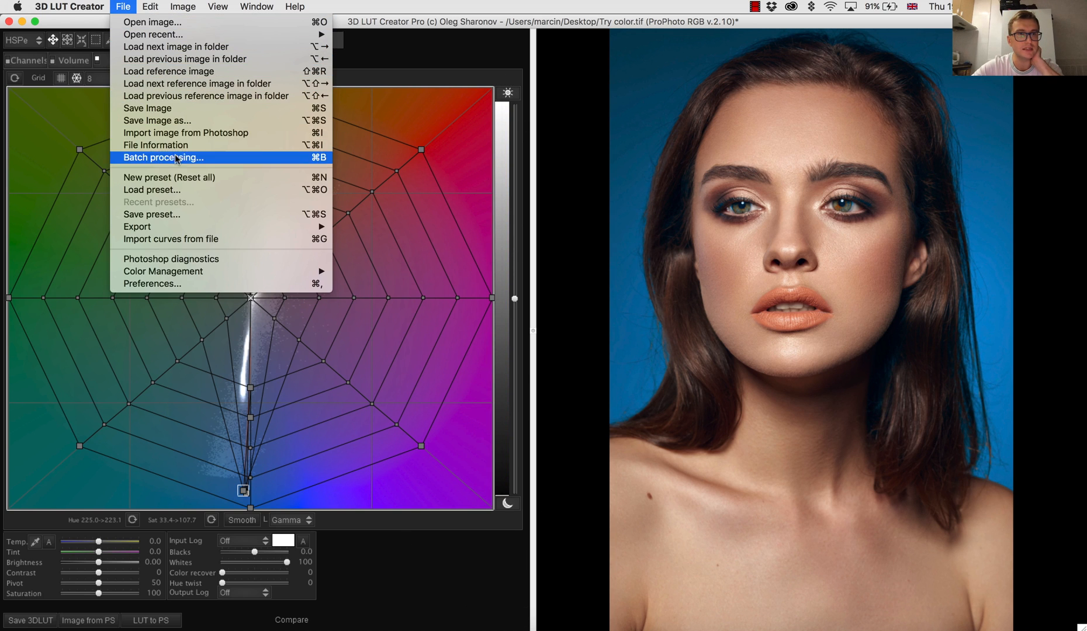
mouse_move(194, 177)
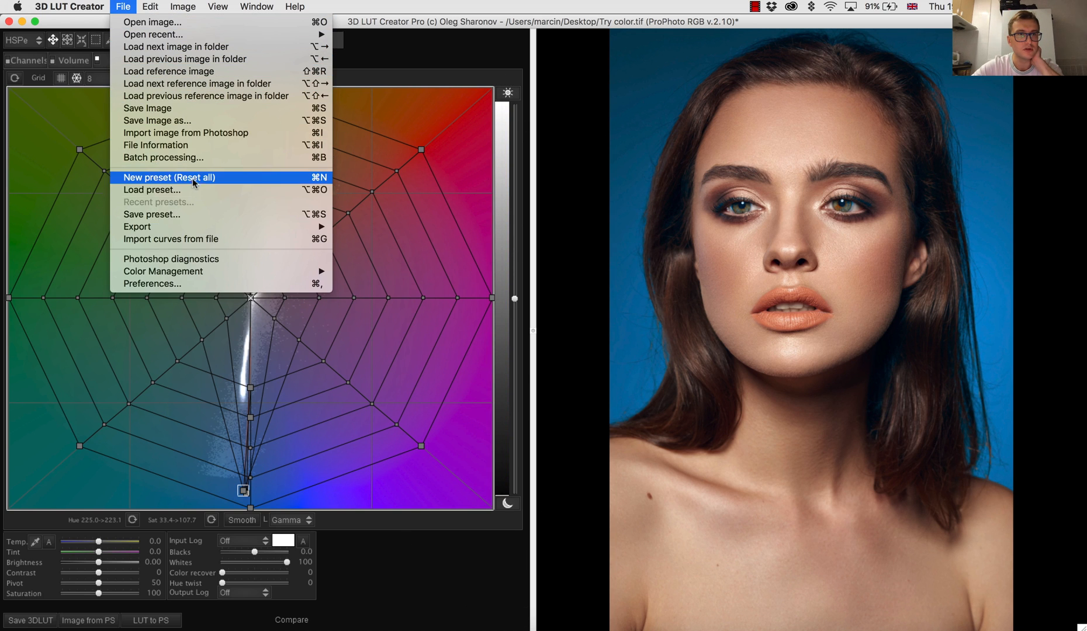
left_click(168, 177)
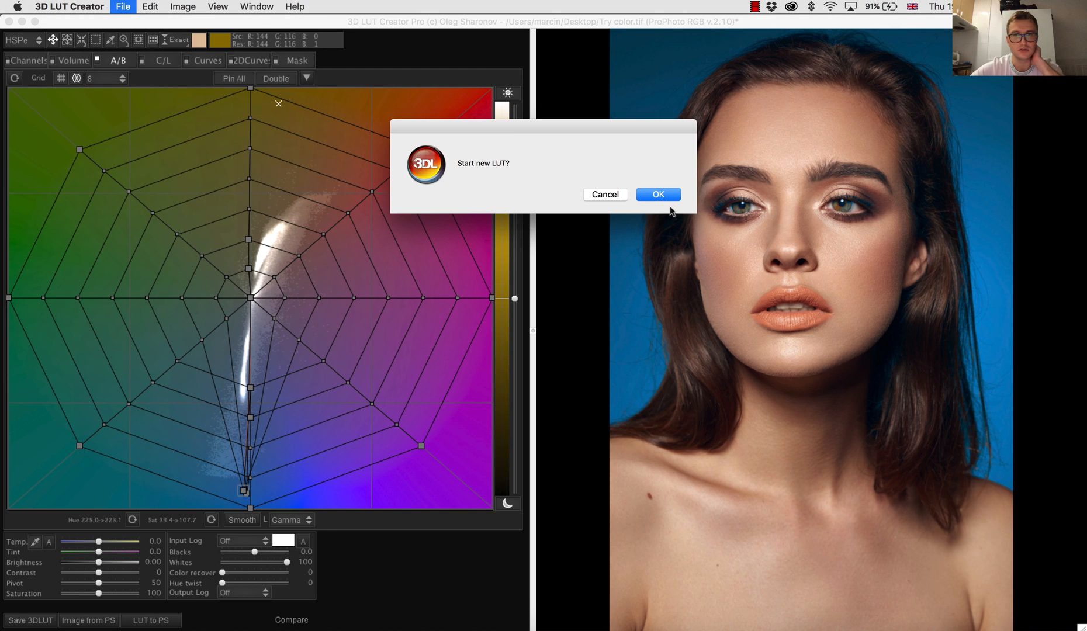
left_click(658, 194)
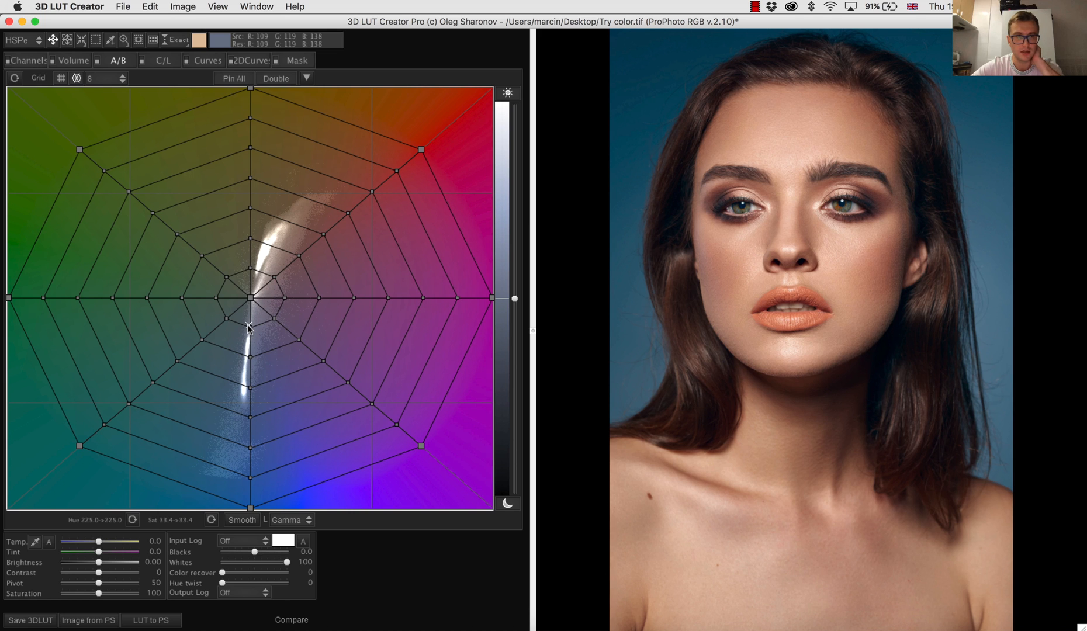
Drive the backdrop blue node to maximum saturation, then ease it back slightly.
left_click_drag(248, 326, 249, 384)
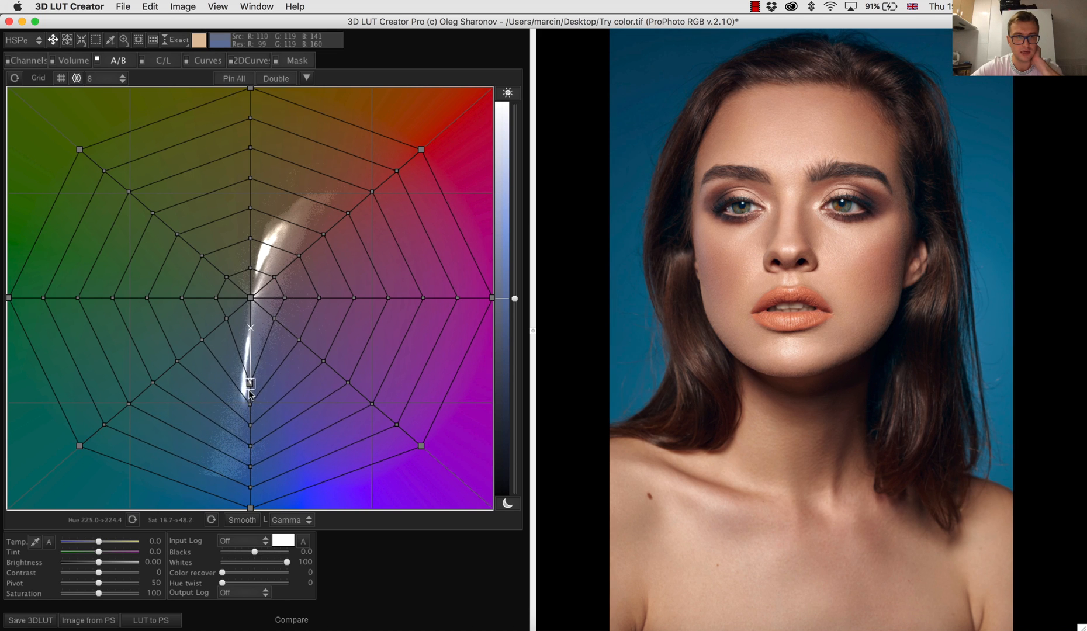
left_click_drag(250, 383, 249, 463)
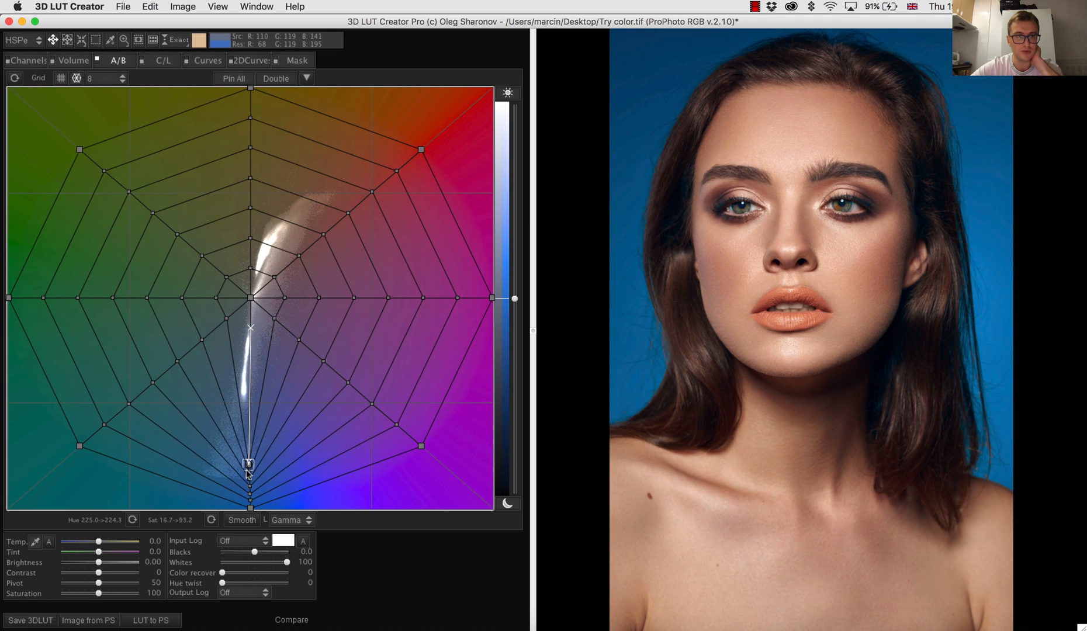
left_click_drag(250, 464, 250, 499)
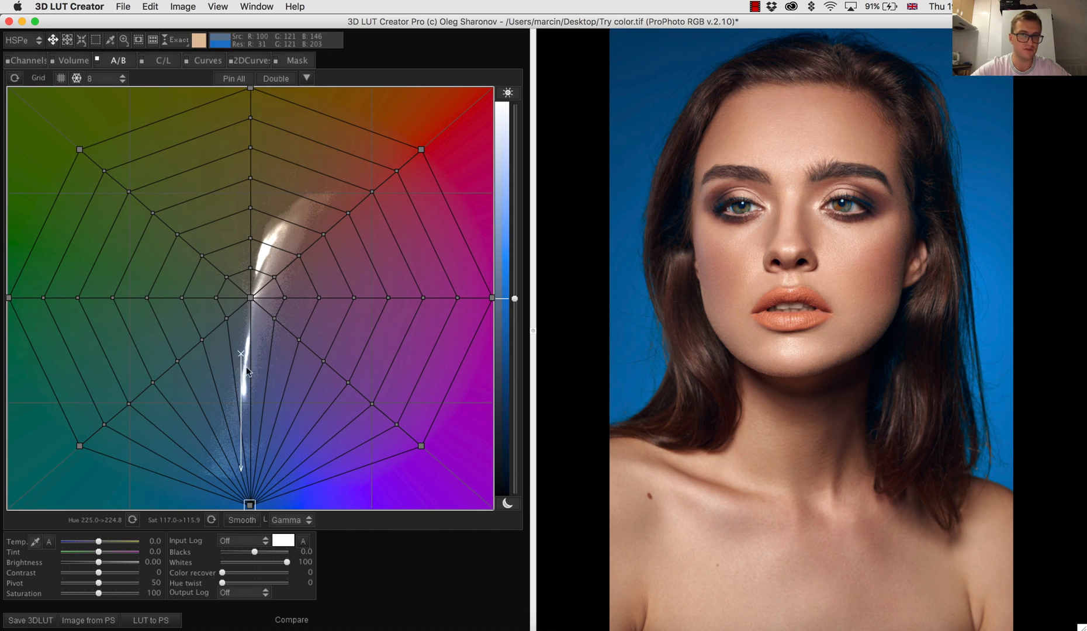
left_click_drag(241, 353, 247, 486)
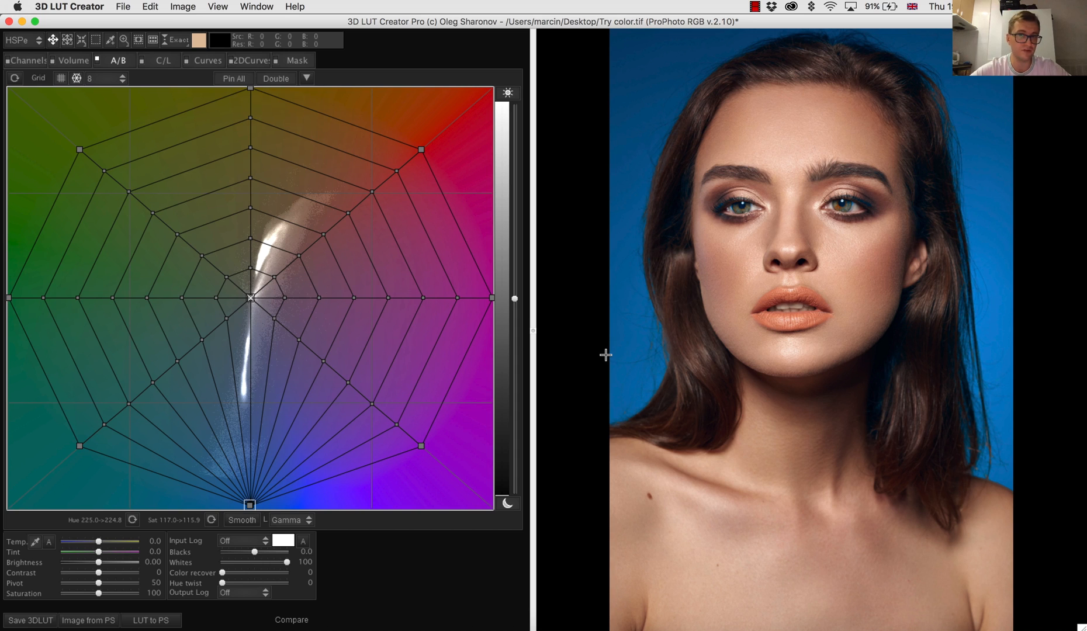
mouse_move(517, 315)
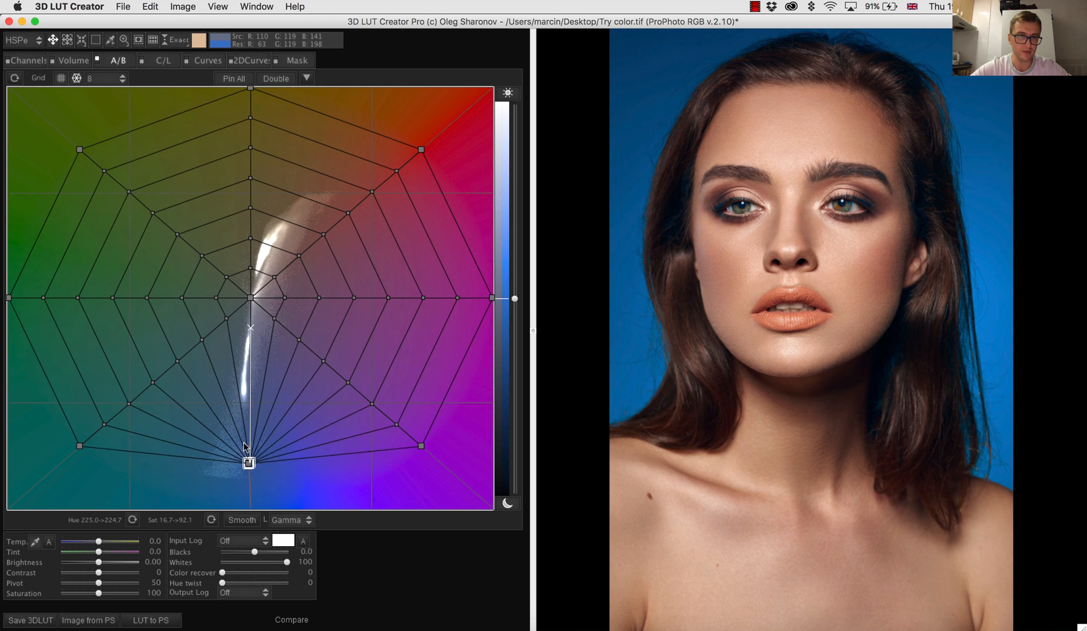
Move the background node from blue to green, deepening then softening the green.
left_click_drag(248, 461, 156, 226)
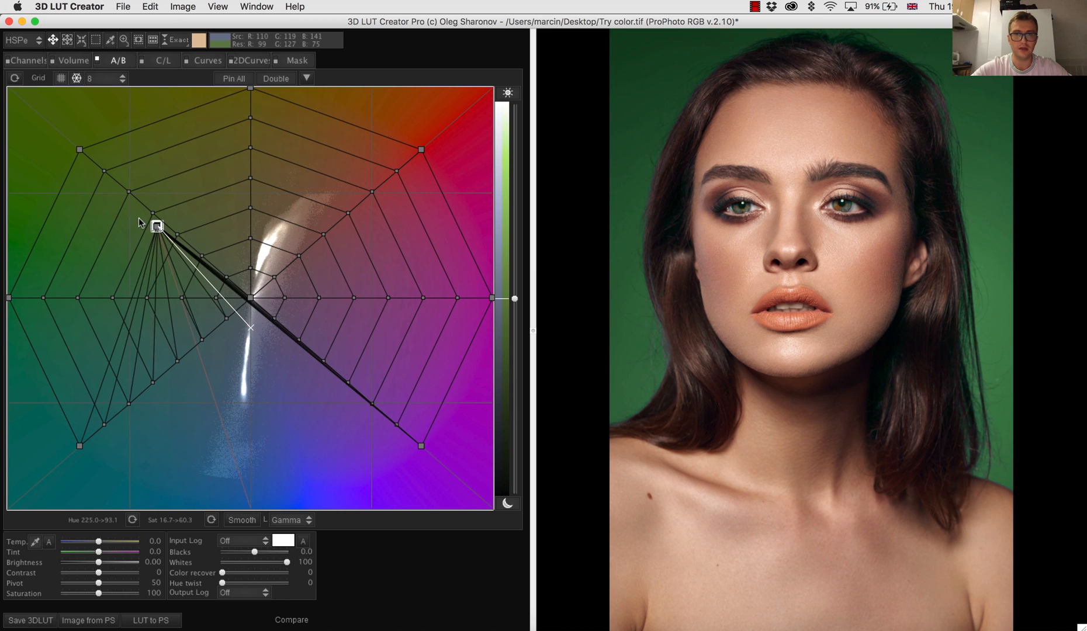
left_click_drag(156, 226, 109, 208)
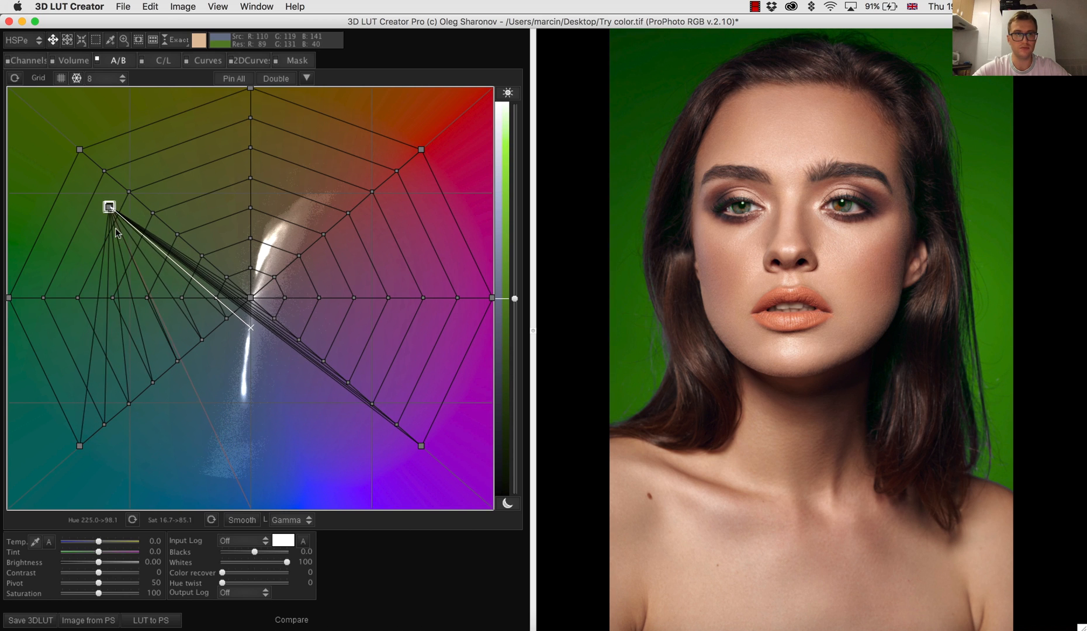
left_click_drag(108, 207, 156, 261)
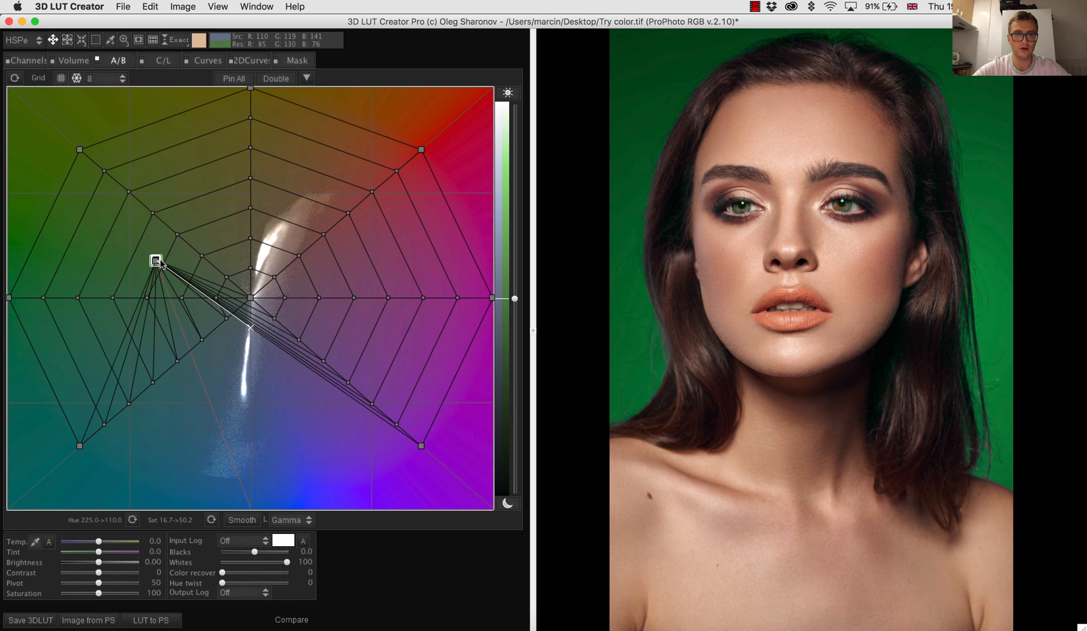
left_click_drag(157, 261, 154, 253)
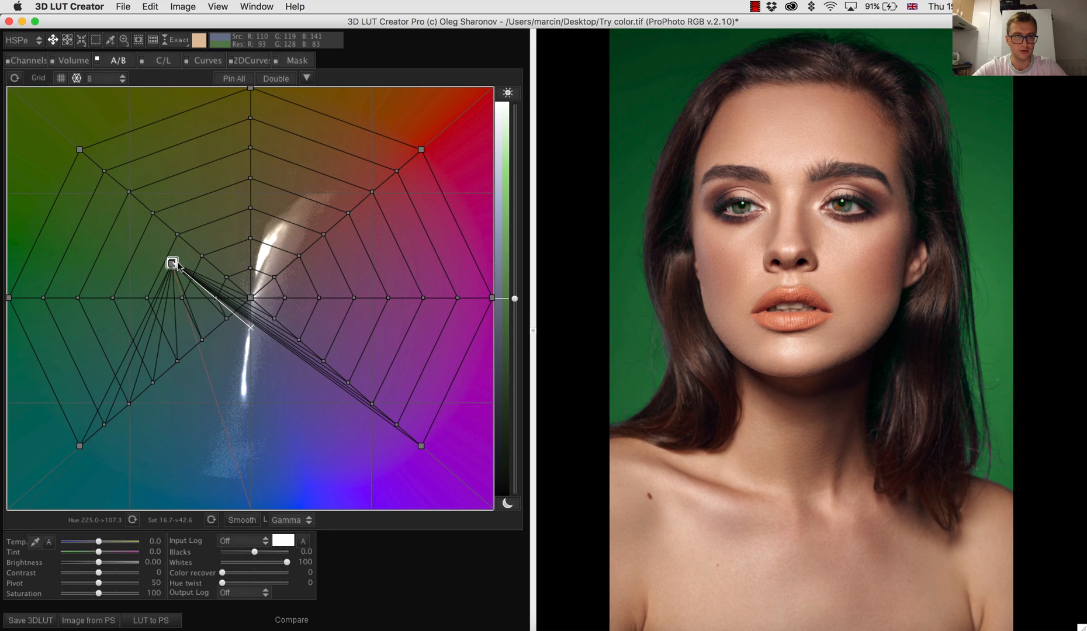
left_click_drag(172, 262, 179, 259)
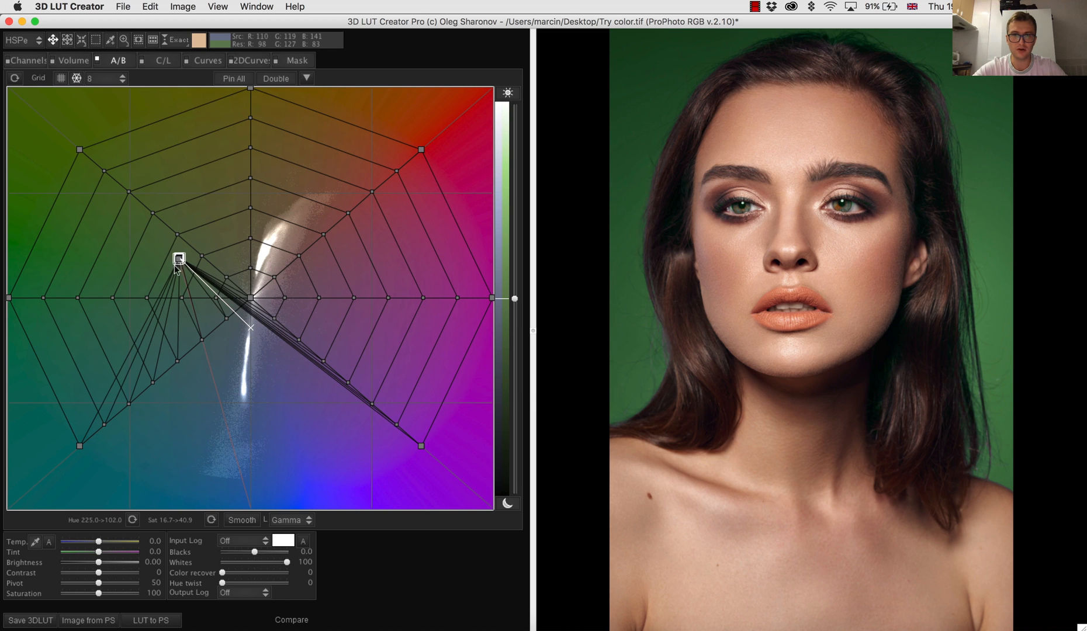
Nudge the muted green background toward a slightly more intense teal-green.
left_click_drag(178, 257, 142, 301)
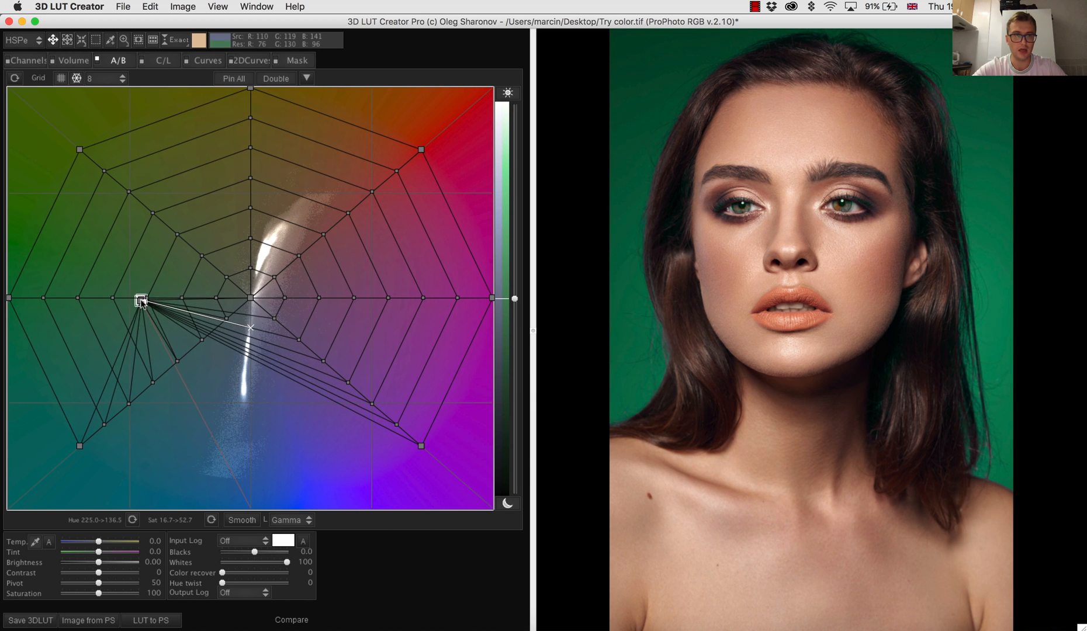
left_click_drag(142, 300, 133, 305)
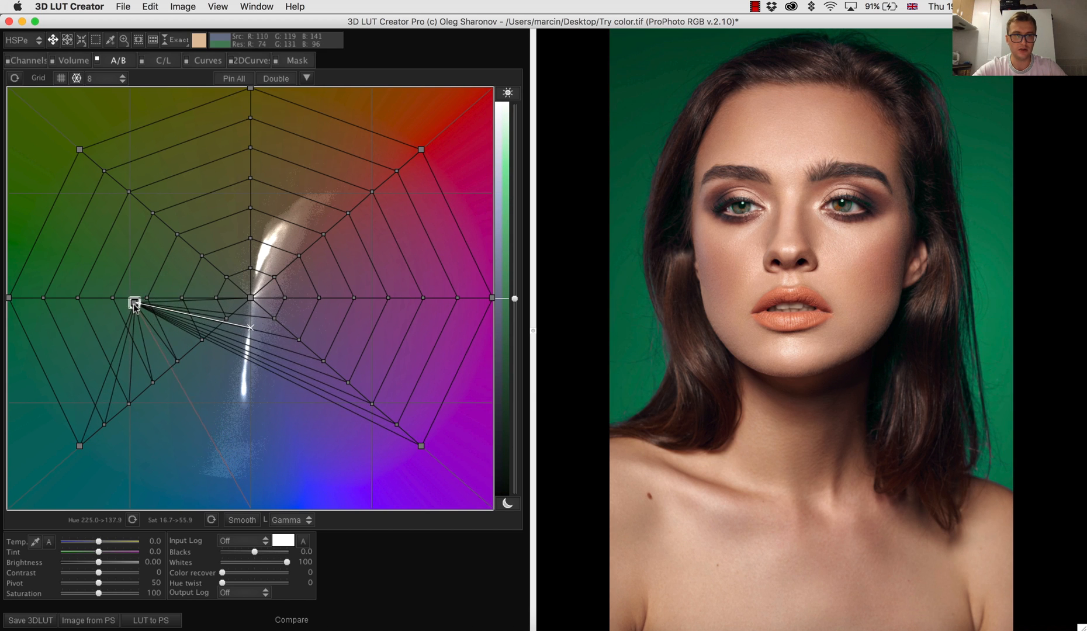
left_click_drag(134, 308, 133, 304)
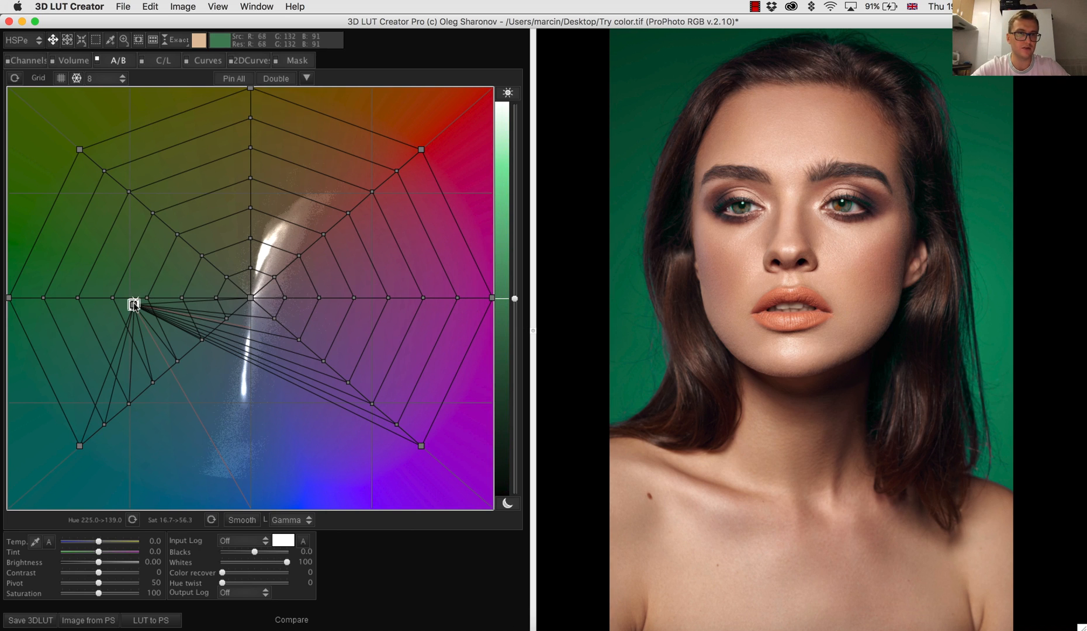
Try purple and reddish-mauve versions of the portrait's background.
left_click_drag(133, 304, 261, 318)
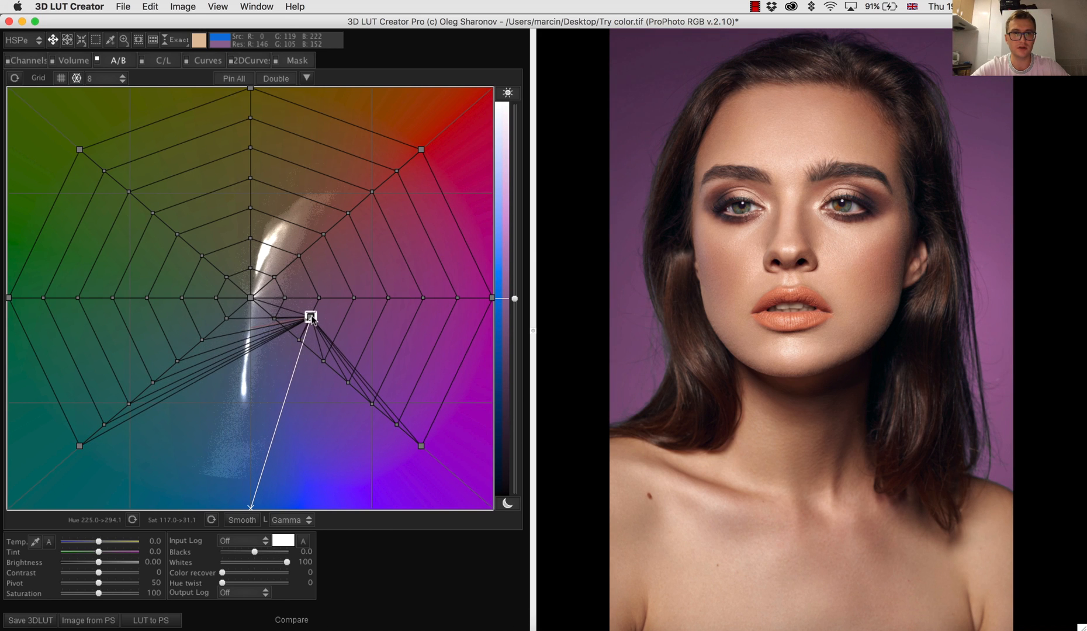
left_click_drag(310, 318, 314, 312)
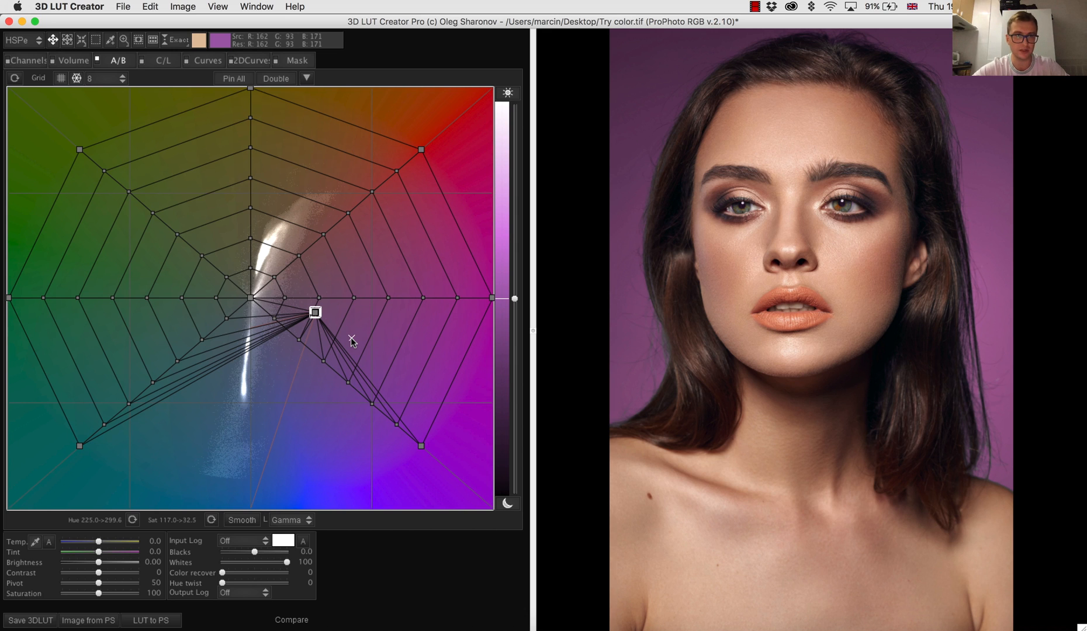
left_click_drag(313, 311, 278, 255)
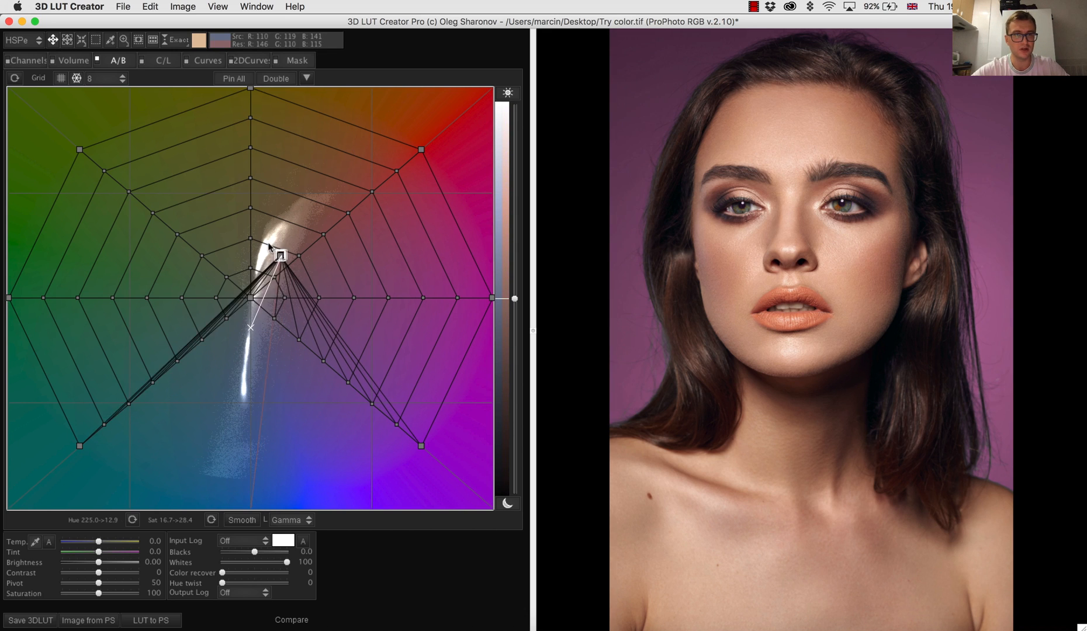
Try a brown background, then settle the node in the muted teal region.
left_click_drag(278, 255, 262, 229)
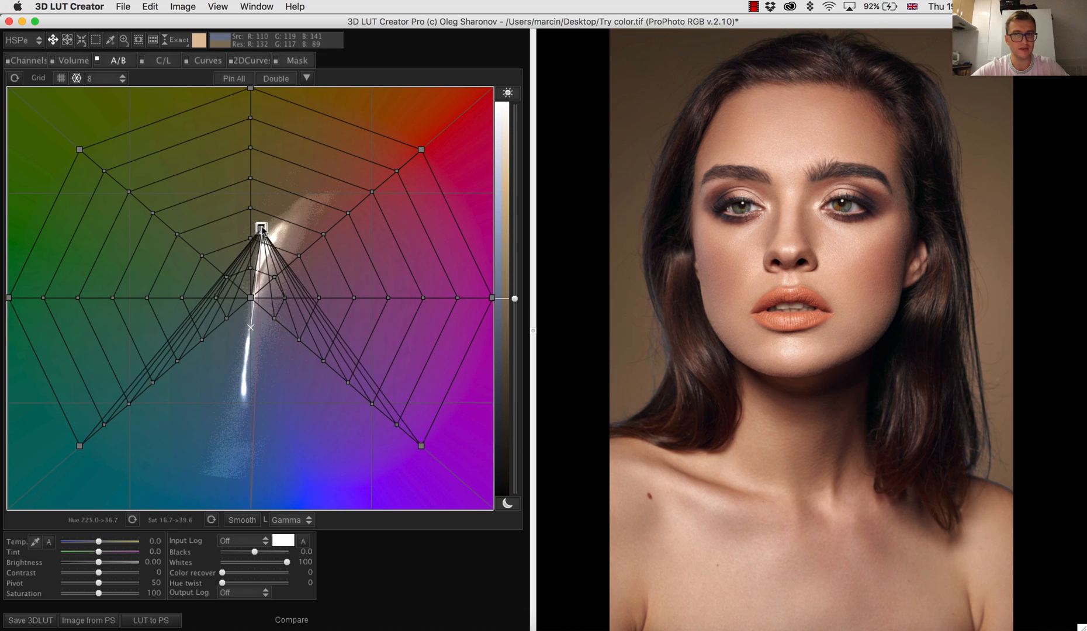
left_click_drag(260, 230, 260, 230)
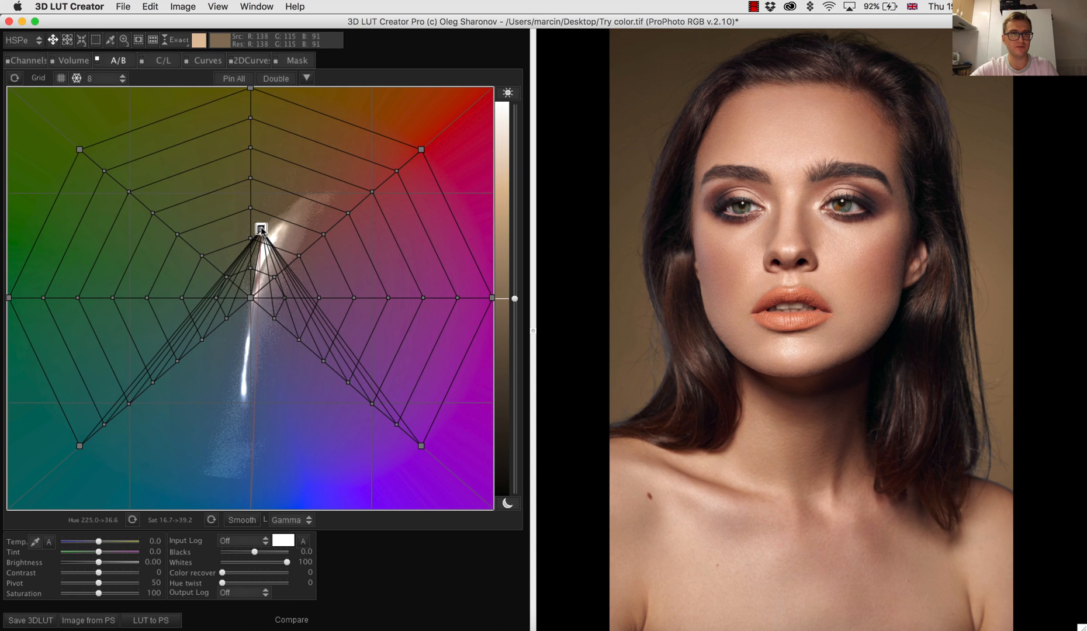
left_click_drag(260, 229, 178, 313)
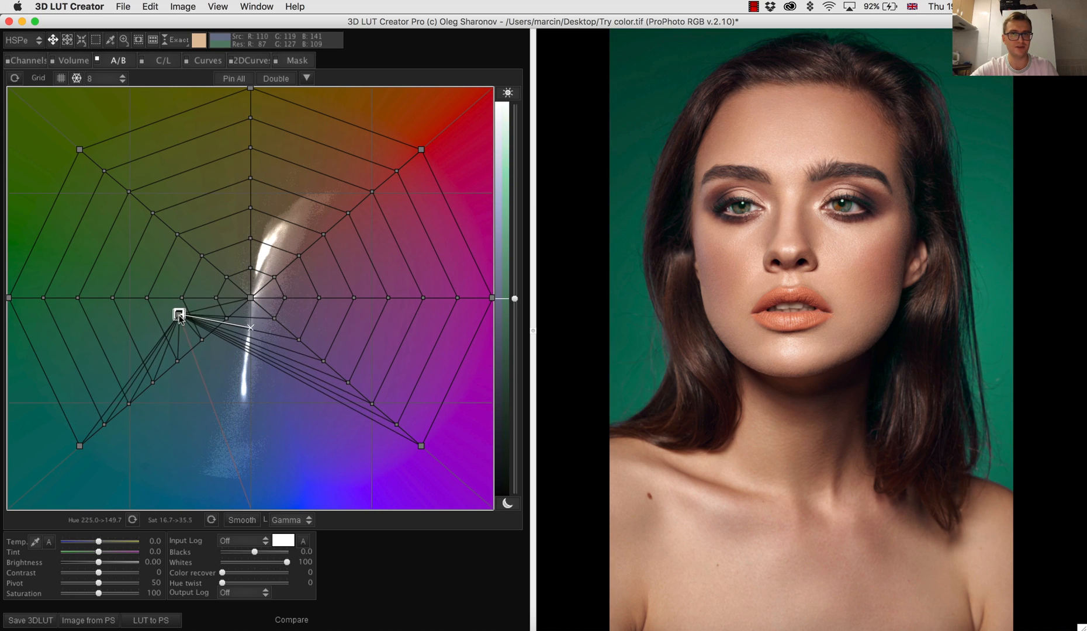
left_click_drag(179, 313, 194, 327)
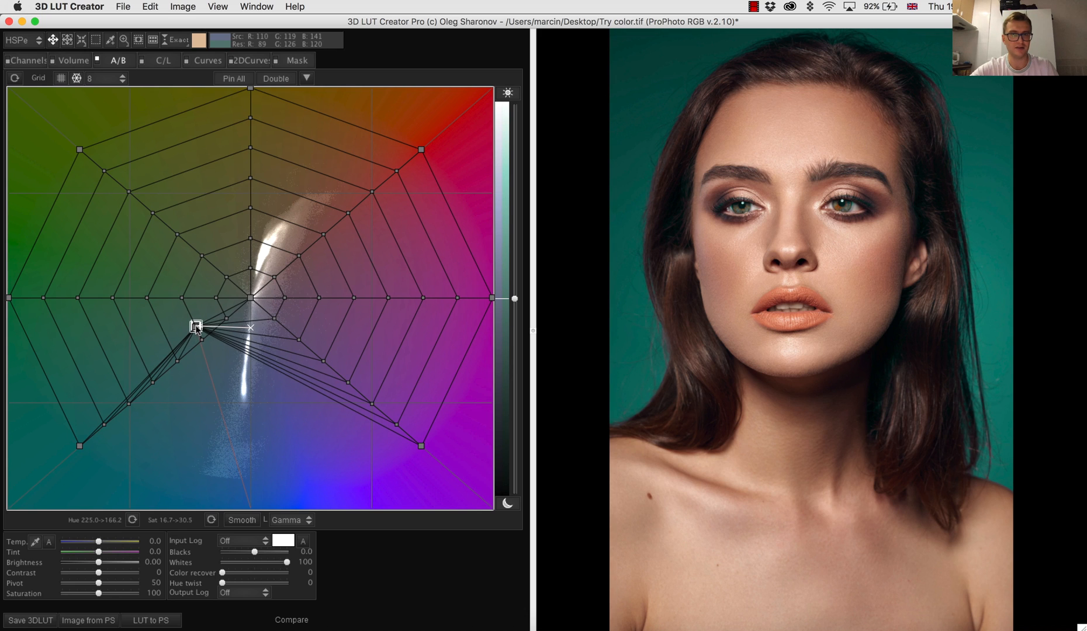
left_click_drag(194, 326, 194, 326)
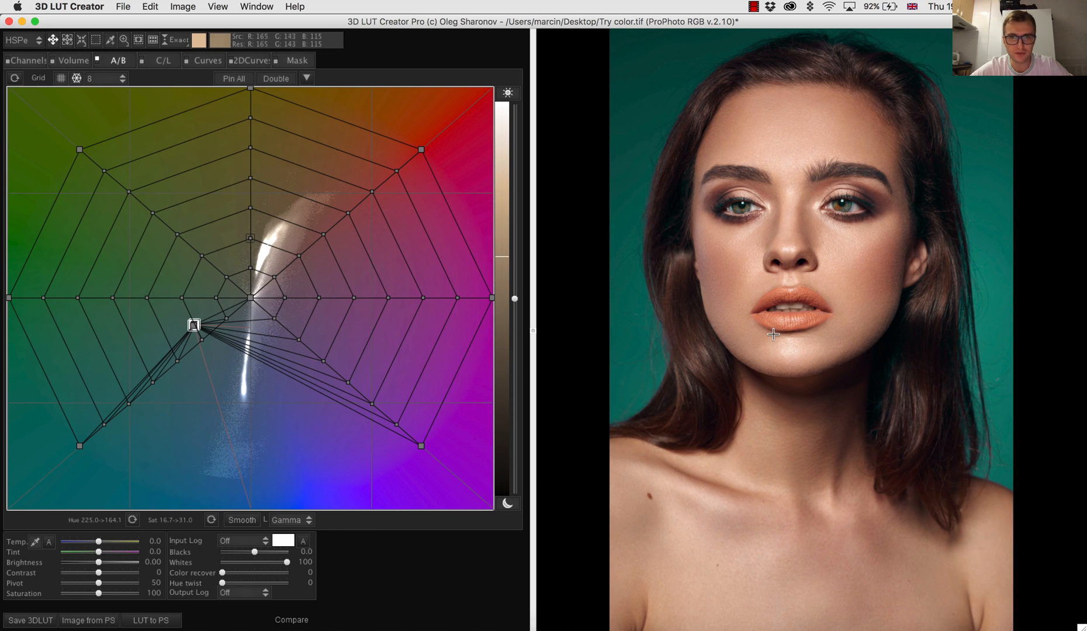
mouse_move(777, 337)
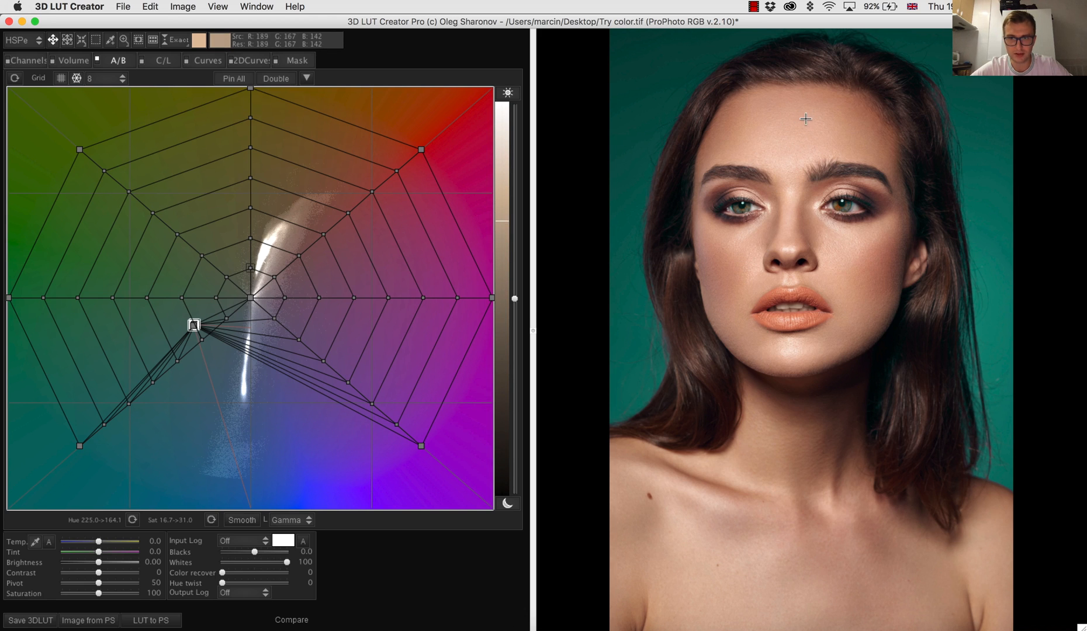
mouse_move(814, 133)
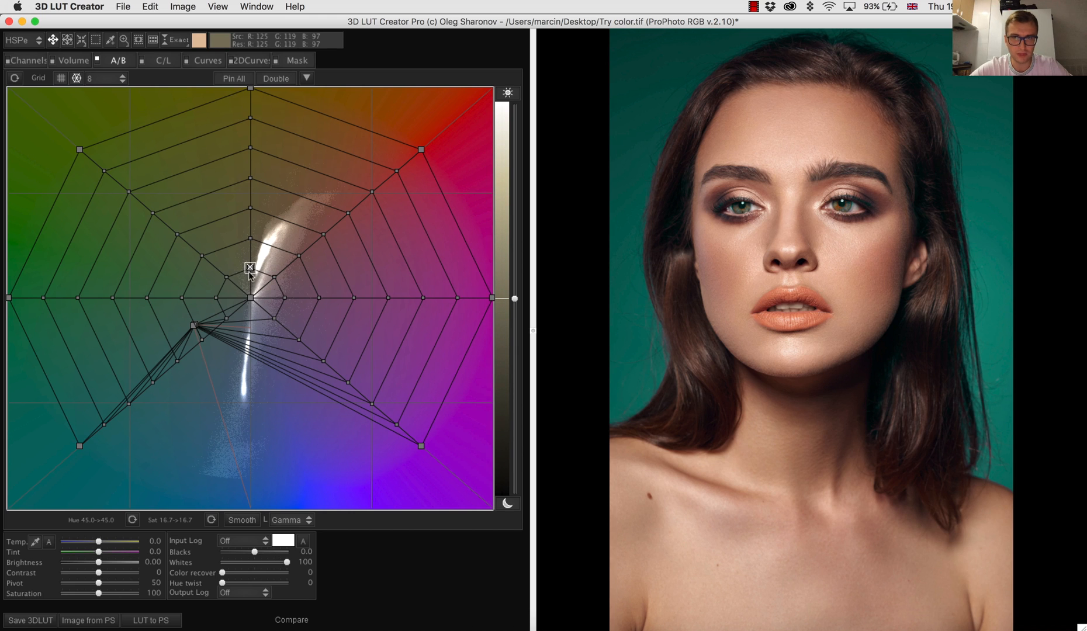
Nudge the skin-tone point through small desaturation and hue shifts, then back toward neutral.
left_click_drag(250, 268, 251, 289)
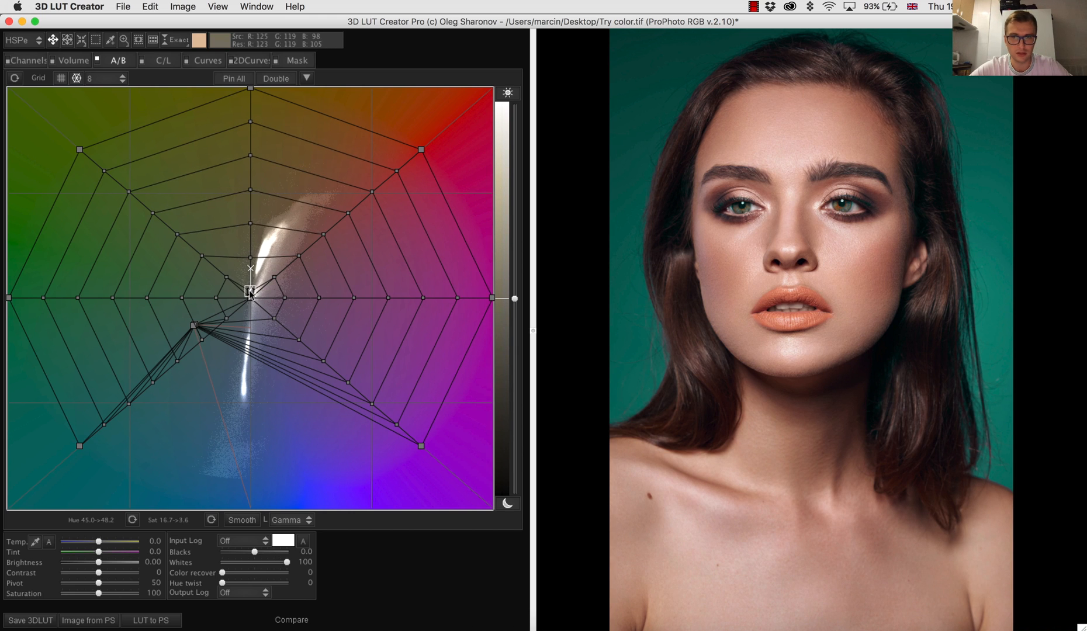
left_click_drag(250, 291, 248, 278)
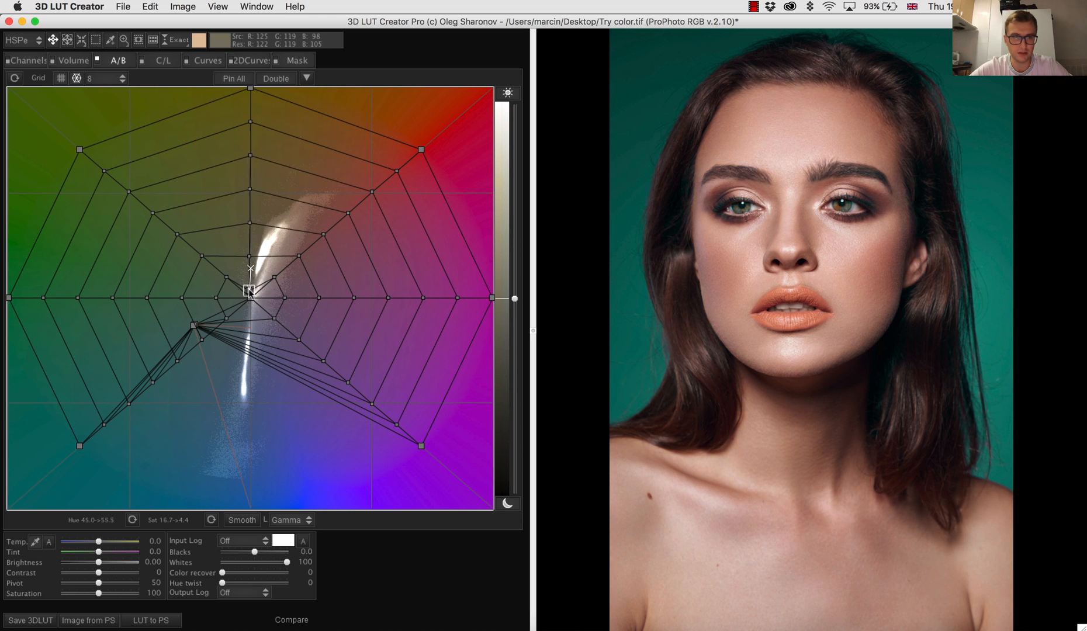
left_click_drag(250, 291, 250, 288)
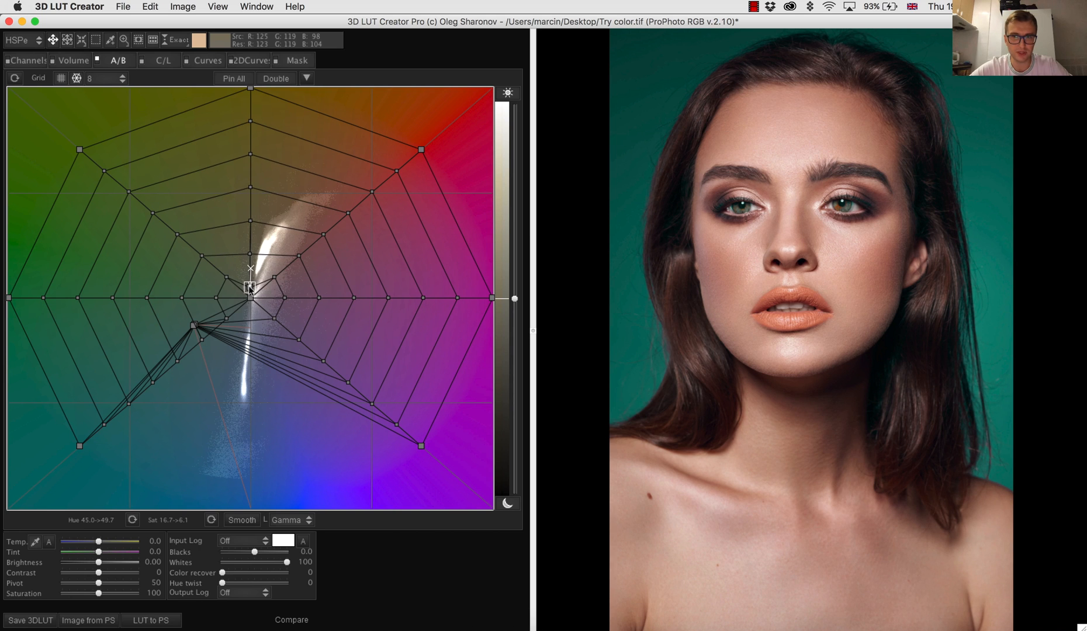
left_click_drag(250, 286, 253, 278)
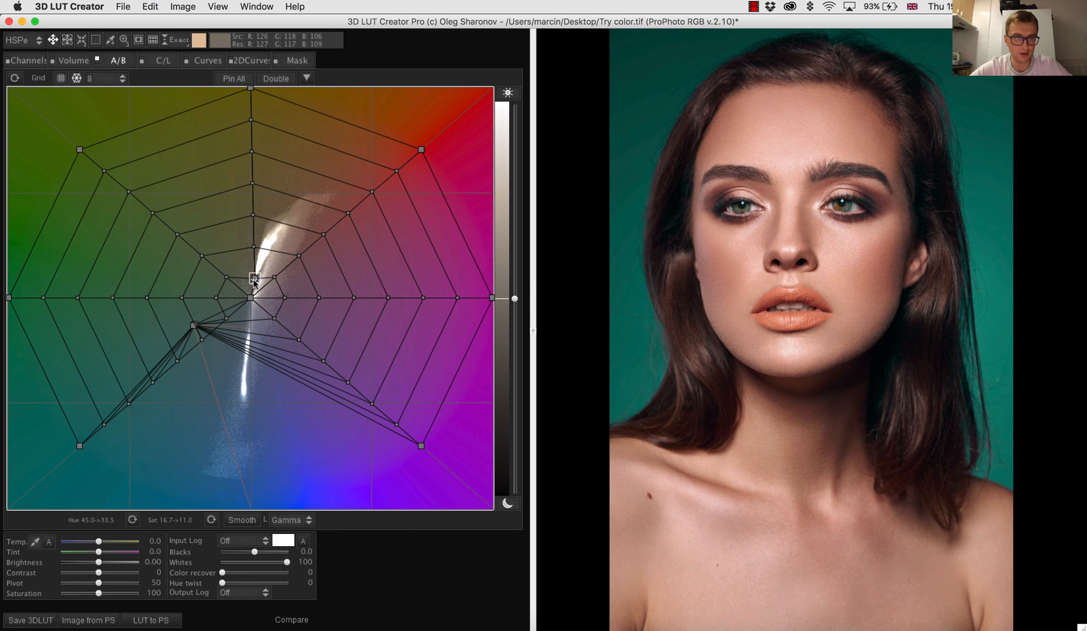
left_click_drag(253, 279, 251, 284)
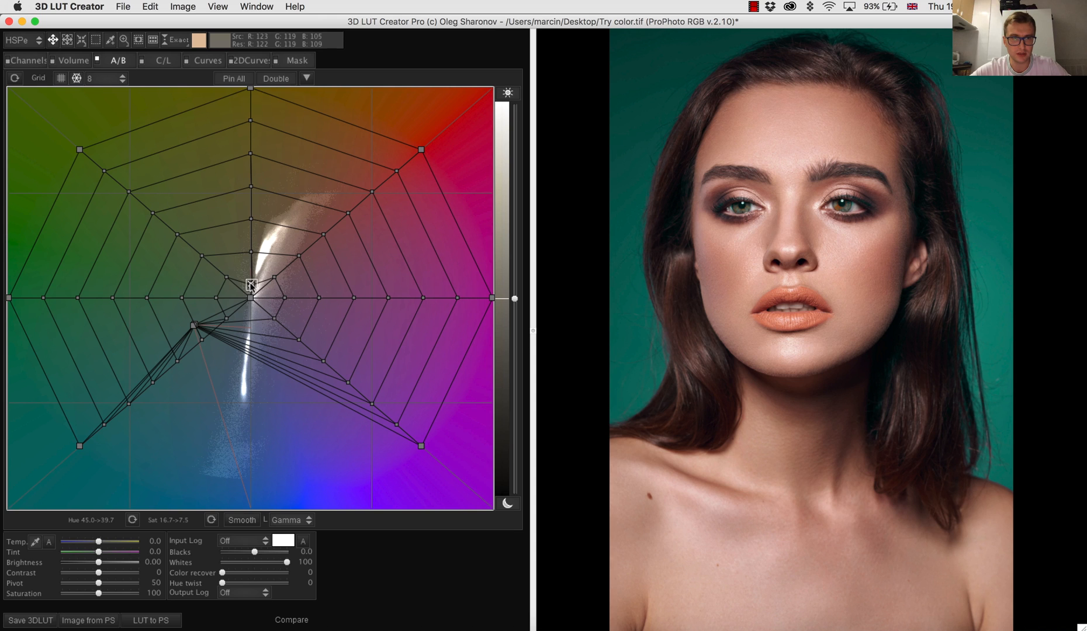
Push skin tones toward pink-red, then ease to a milder, slightly less saturated red.
left_click_drag(251, 284, 252, 268)
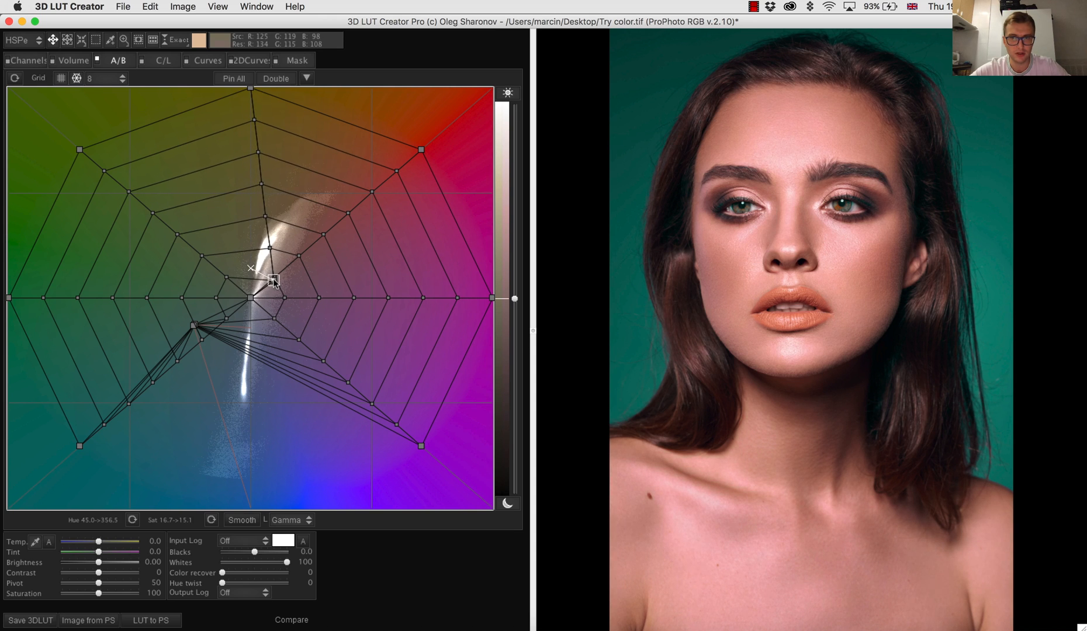
left_click_drag(273, 283, 260, 279)
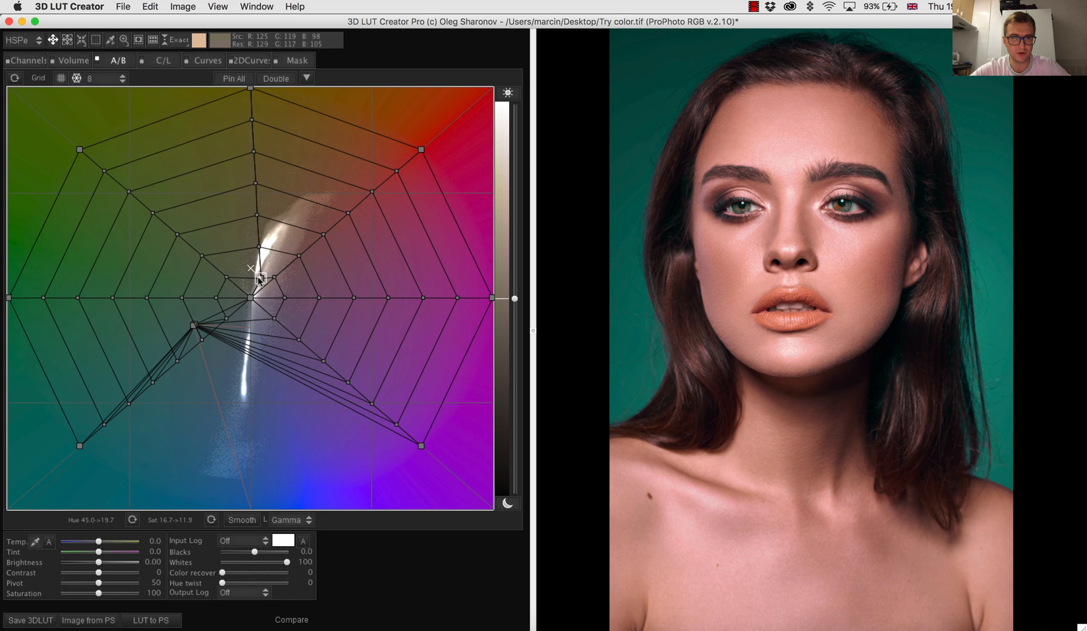
left_click_drag(257, 274, 251, 269)
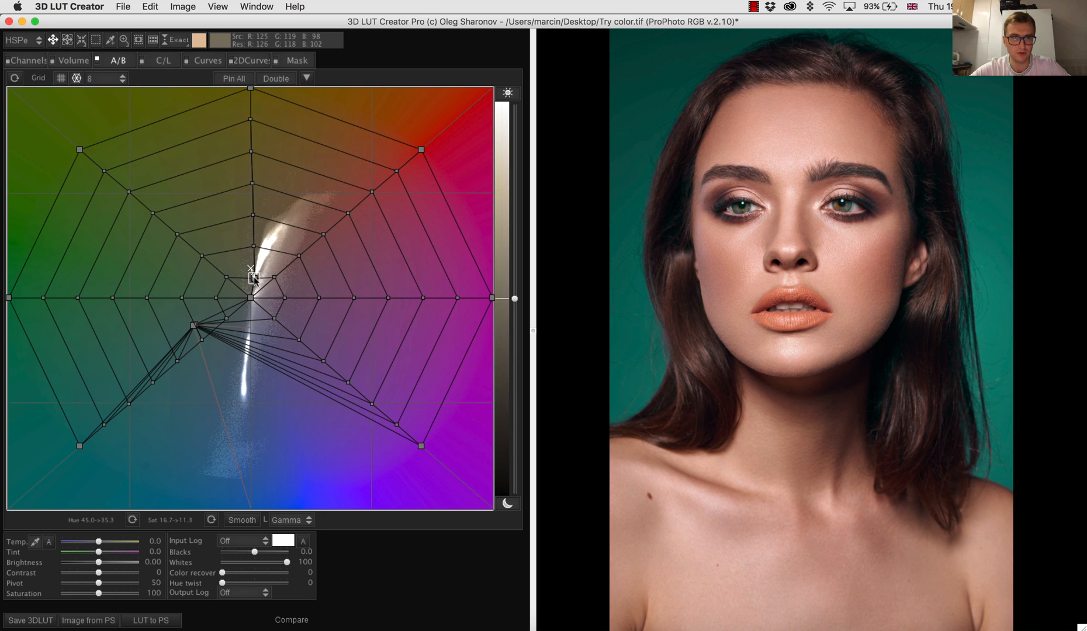
left_click_drag(250, 278, 254, 279)
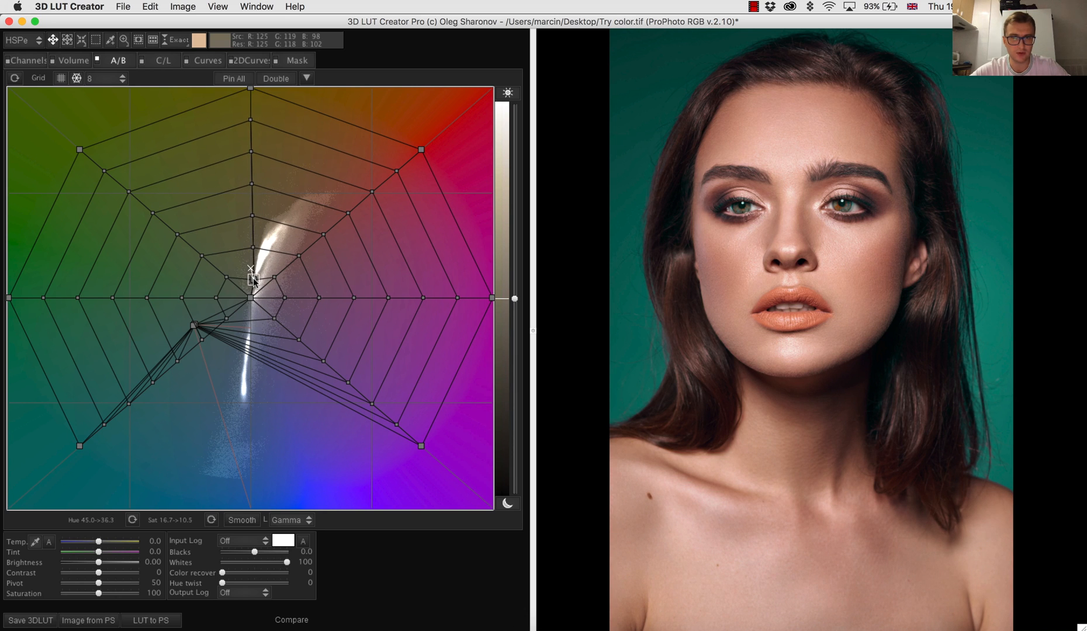
left_click_drag(251, 281, 253, 278)
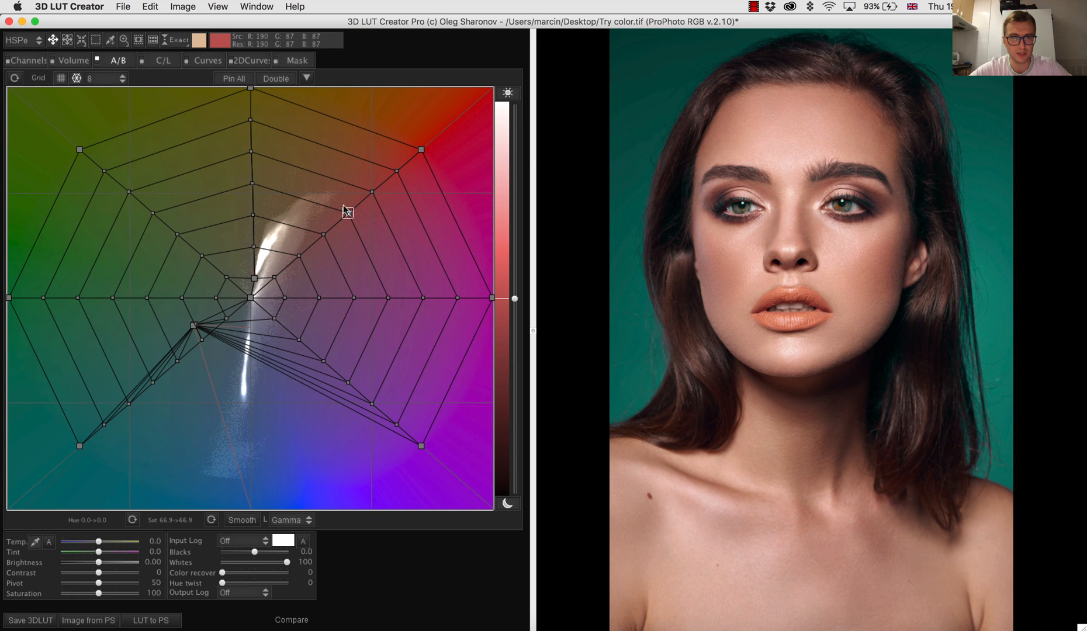
Shift the red tones toward orange, then return them to their original hue.
left_click_drag(346, 212, 332, 200)
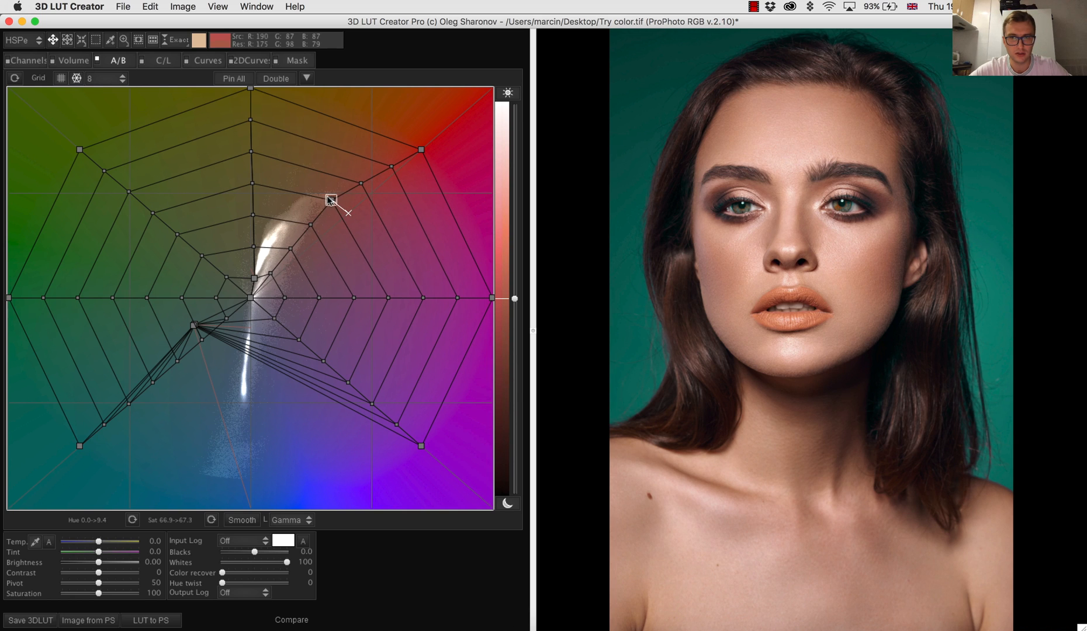
left_click_drag(331, 199, 327, 197)
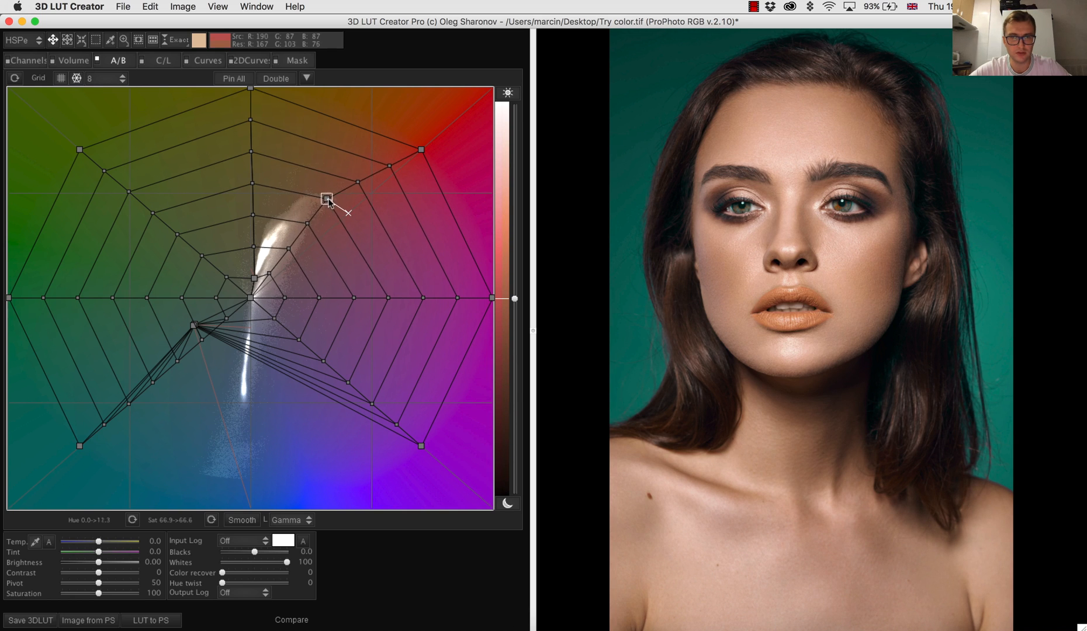
left_click_drag(327, 198, 329, 205)
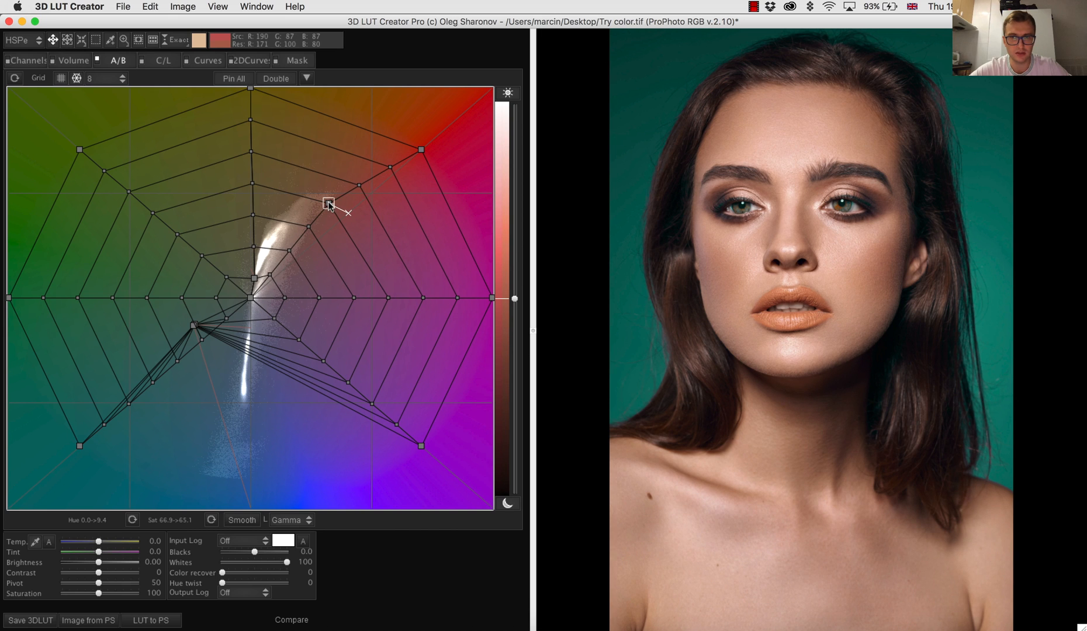
left_click_drag(329, 204, 346, 216)
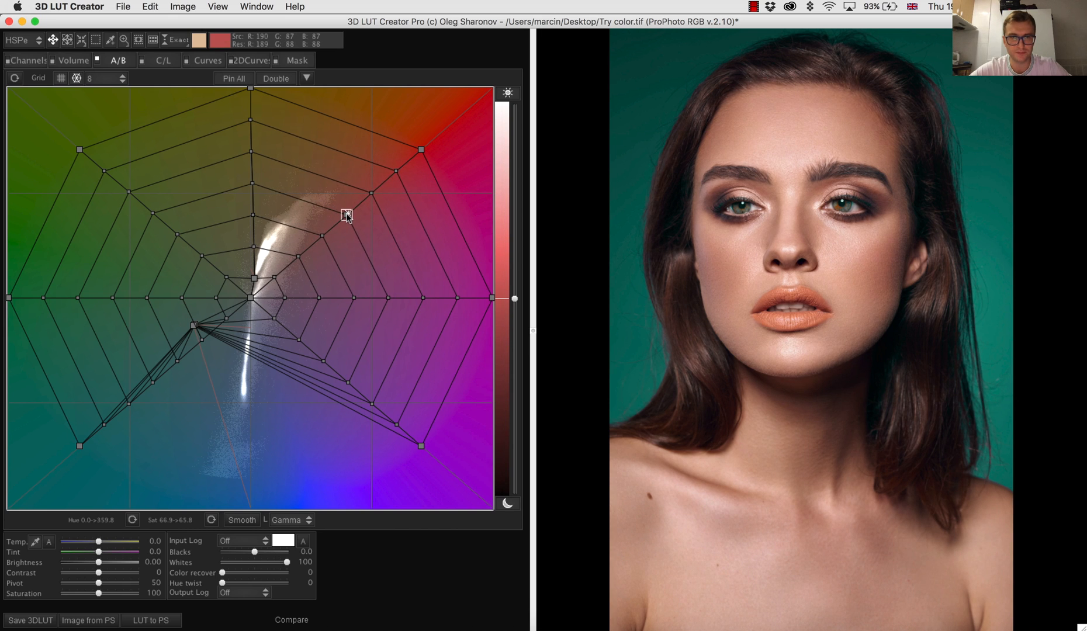
Raise the reds' saturation, boosting mid- and low-saturation reds, then ease back slightly.
left_click_drag(347, 217, 352, 215)
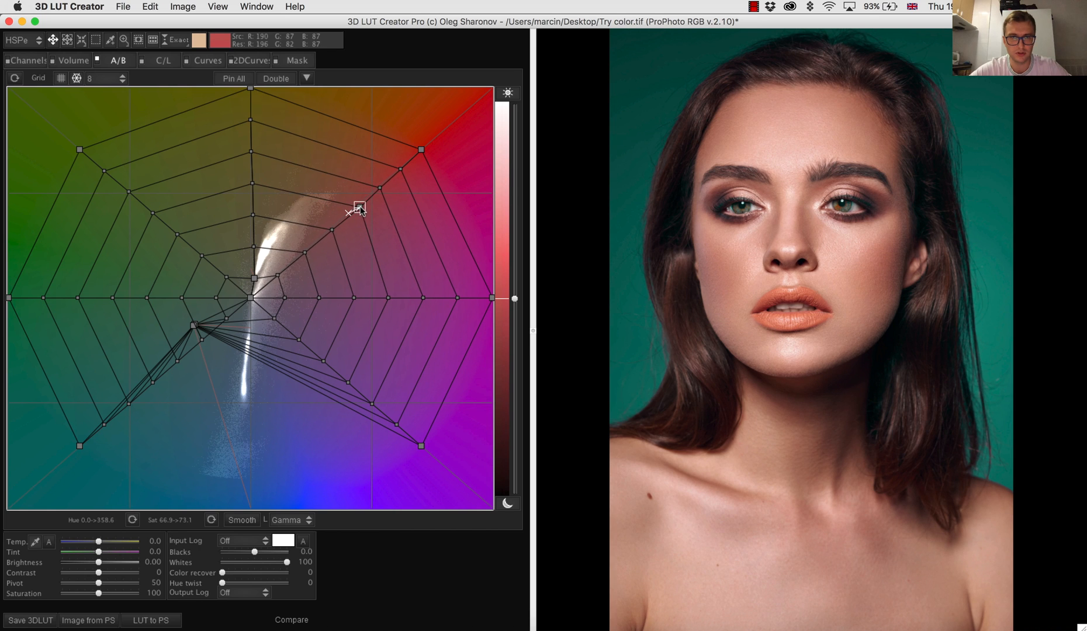
left_click_drag(359, 210, 364, 201)
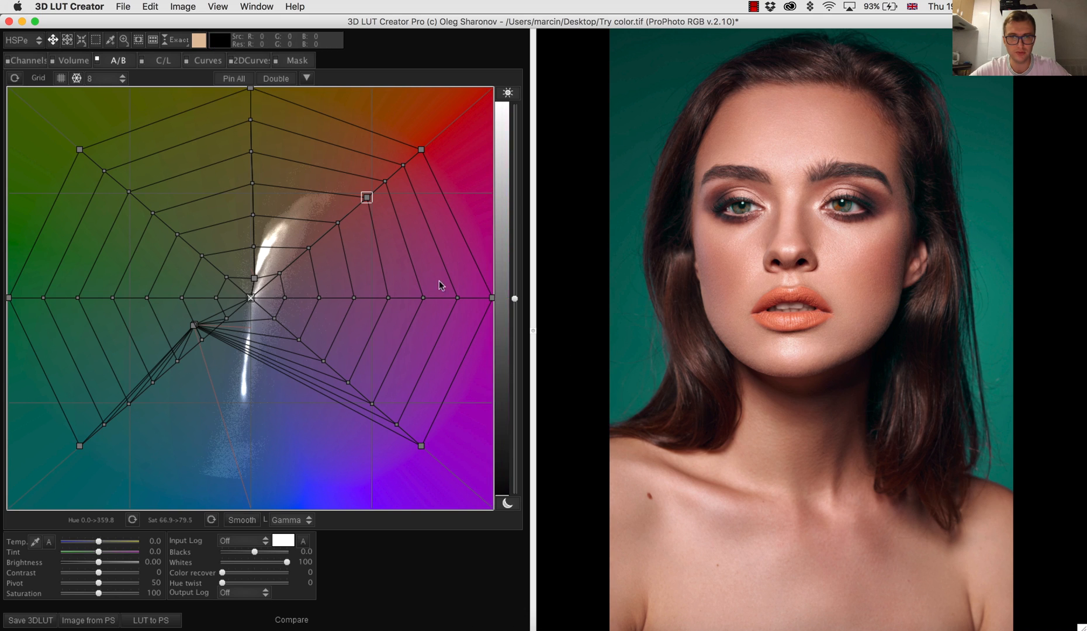
left_click_drag(366, 197, 333, 228)
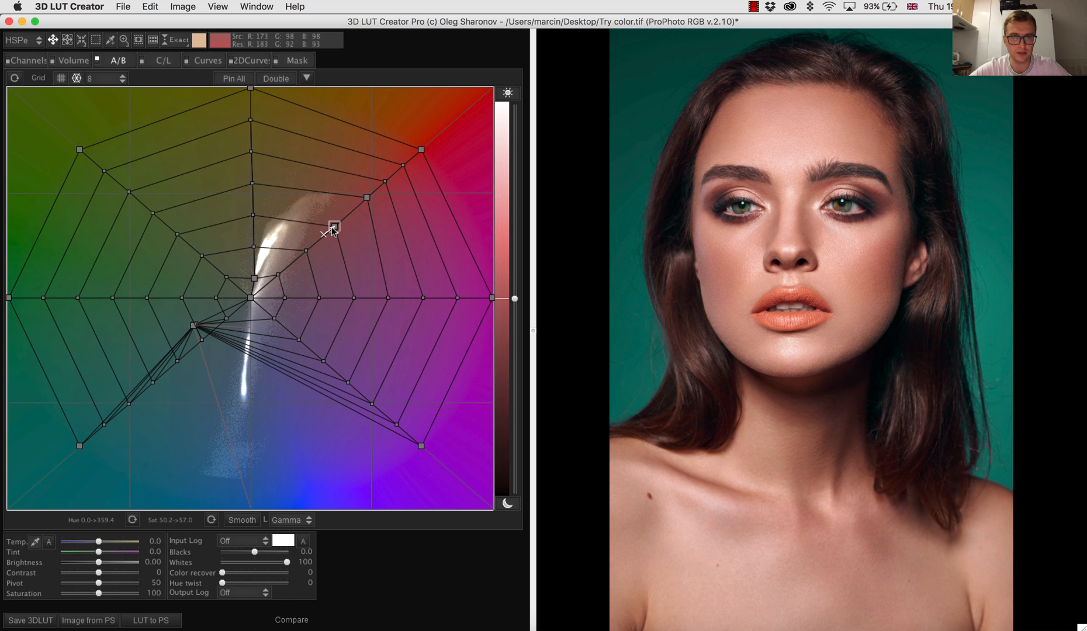
left_click_drag(332, 227, 300, 255)
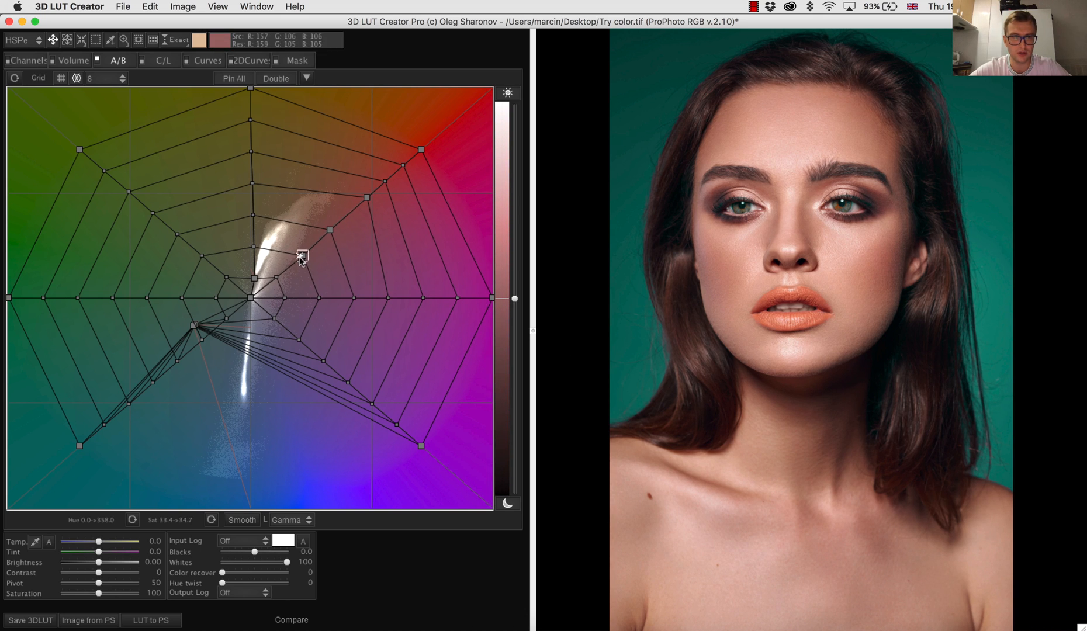
left_click_drag(301, 253, 327, 230)
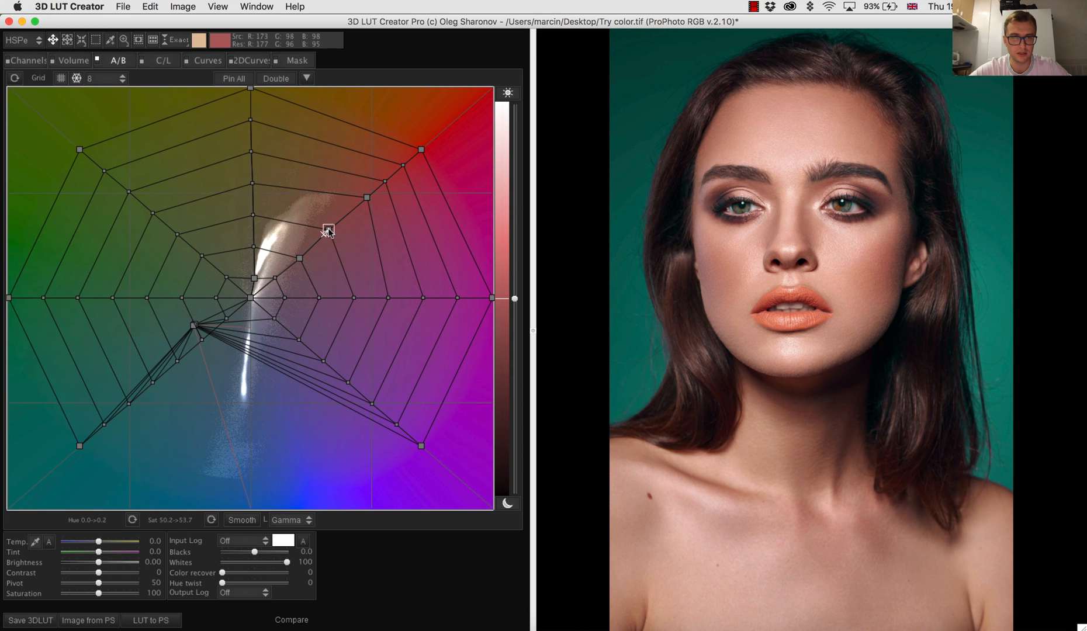
left_click_drag(326, 232, 326, 233)
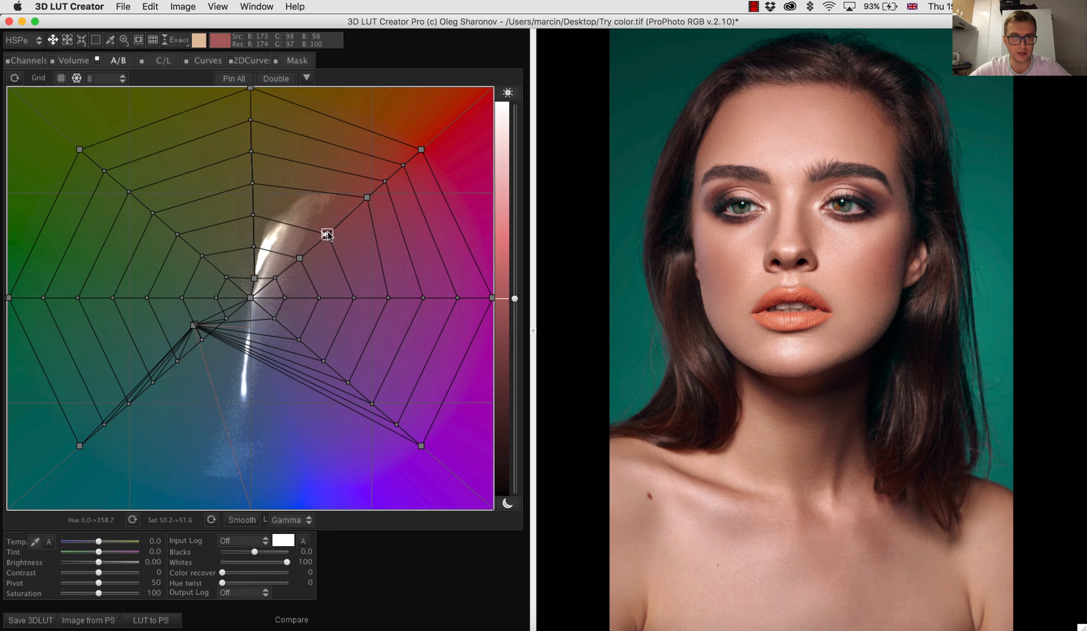
Strongly oversaturate the lips' reds, then settle them at moderate saturation.
left_click_drag(326, 234, 375, 190)
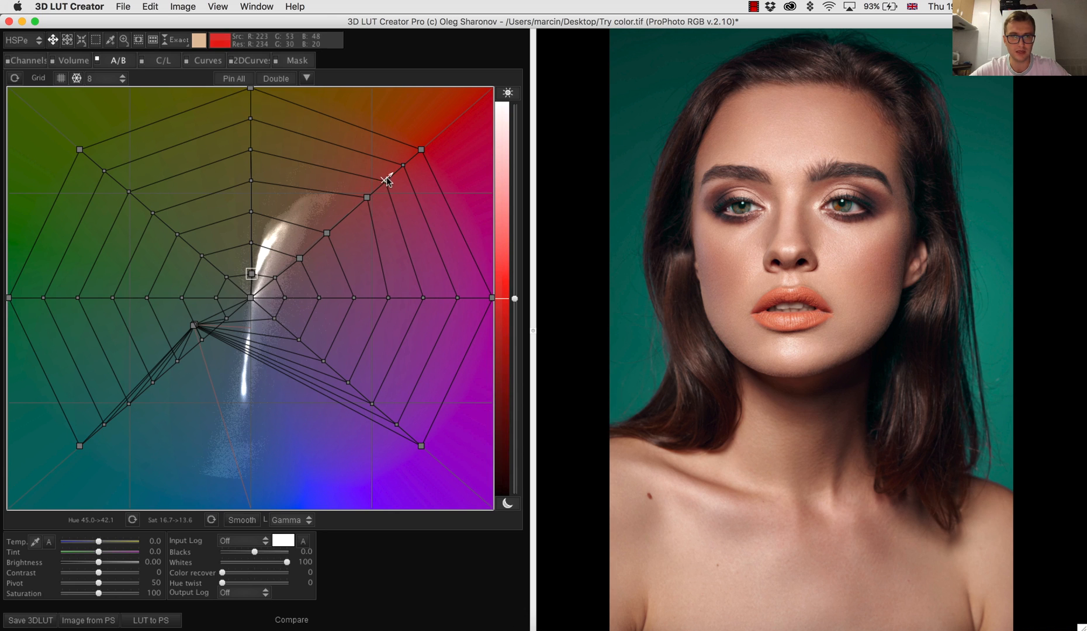
left_click_drag(390, 182, 404, 166)
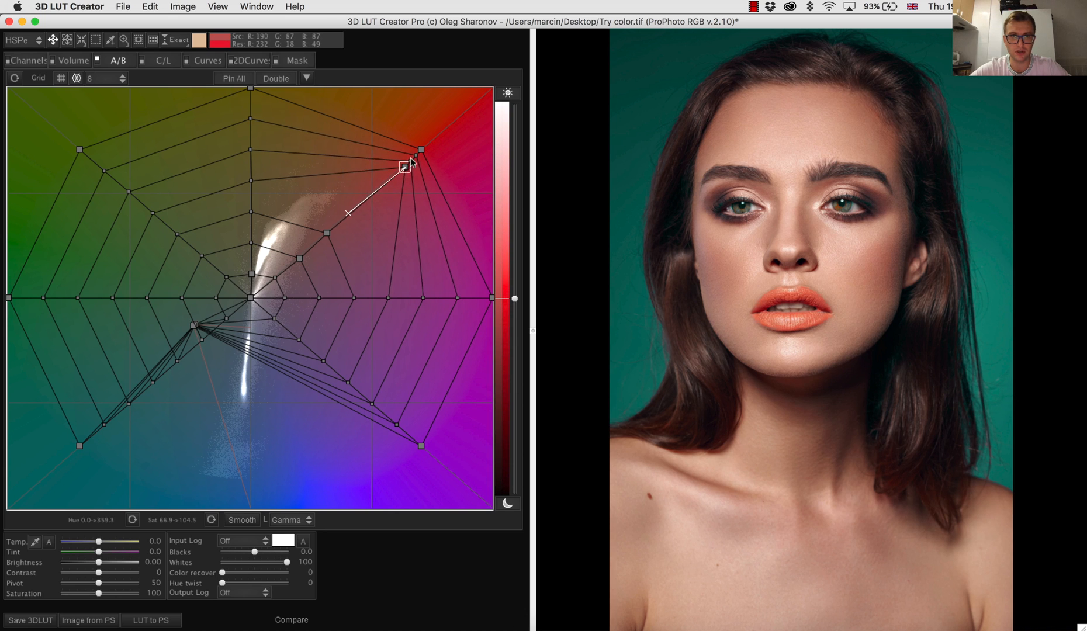
left_click_drag(405, 167, 426, 143)
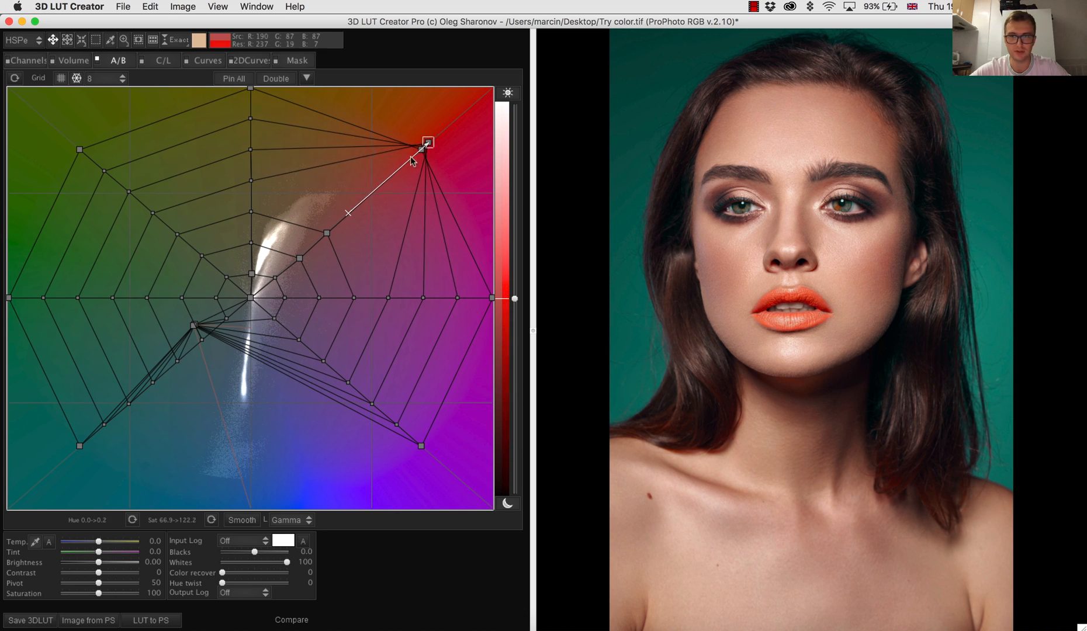
left_click_drag(427, 142, 364, 203)
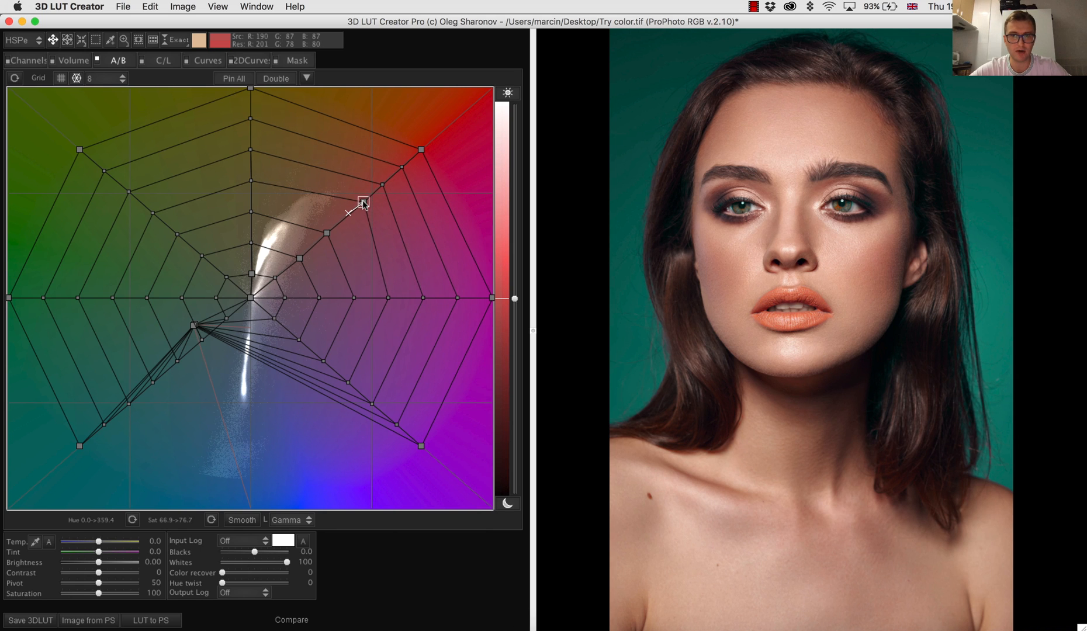
left_click_drag(364, 201, 357, 210)
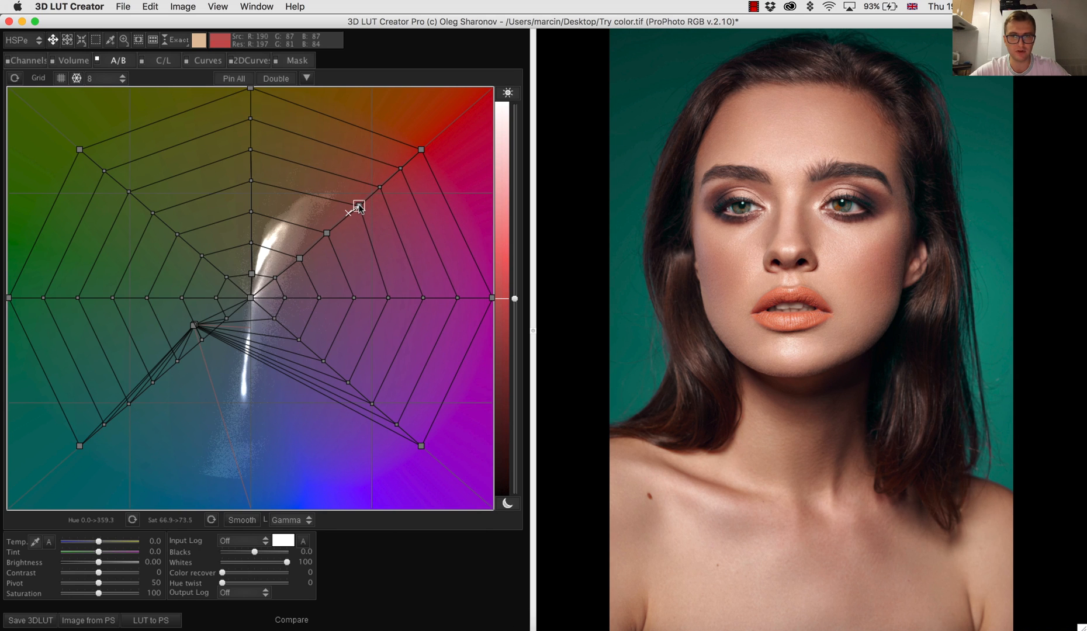
left_click_drag(357, 212, 354, 205)
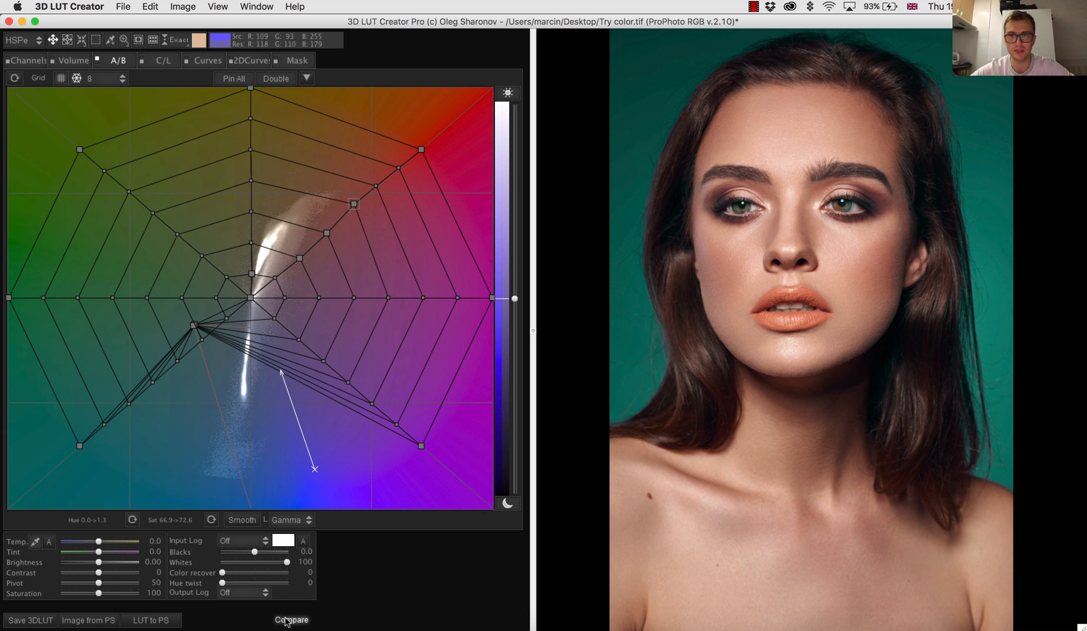
Show the original blue-backdrop portrait beside the teal-background result in Before/After view.
left_click(291, 619)
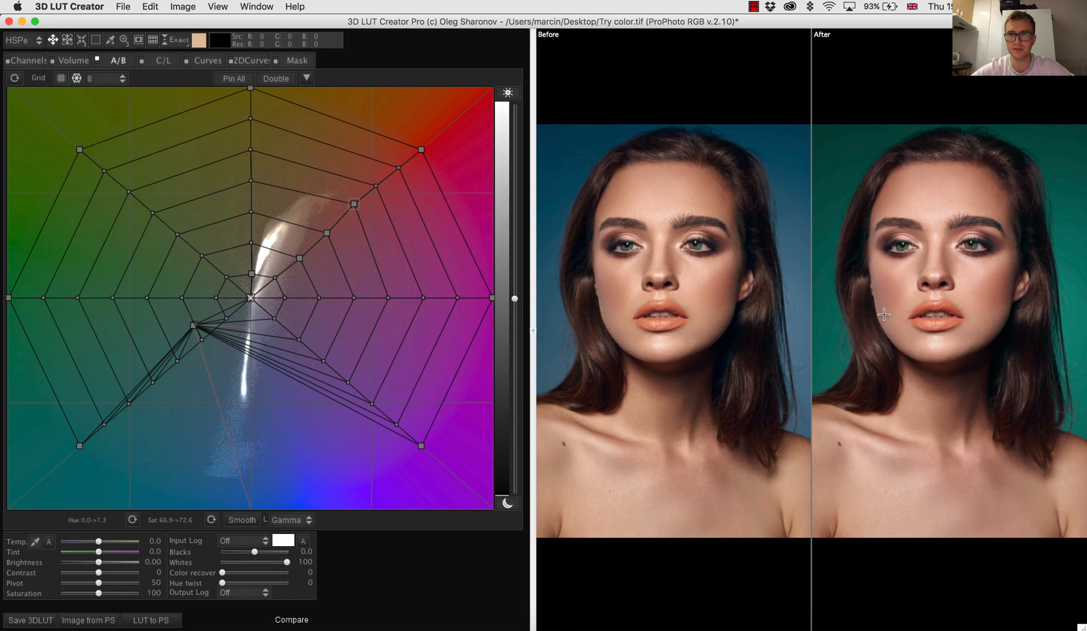
mouse_move(651, 355)
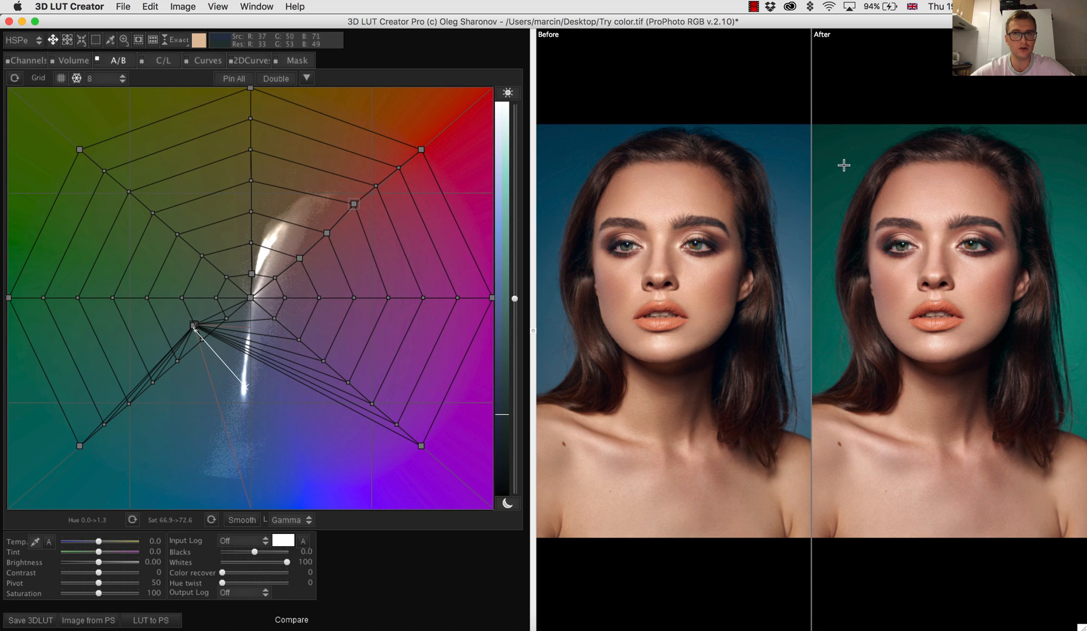
mouse_move(874, 201)
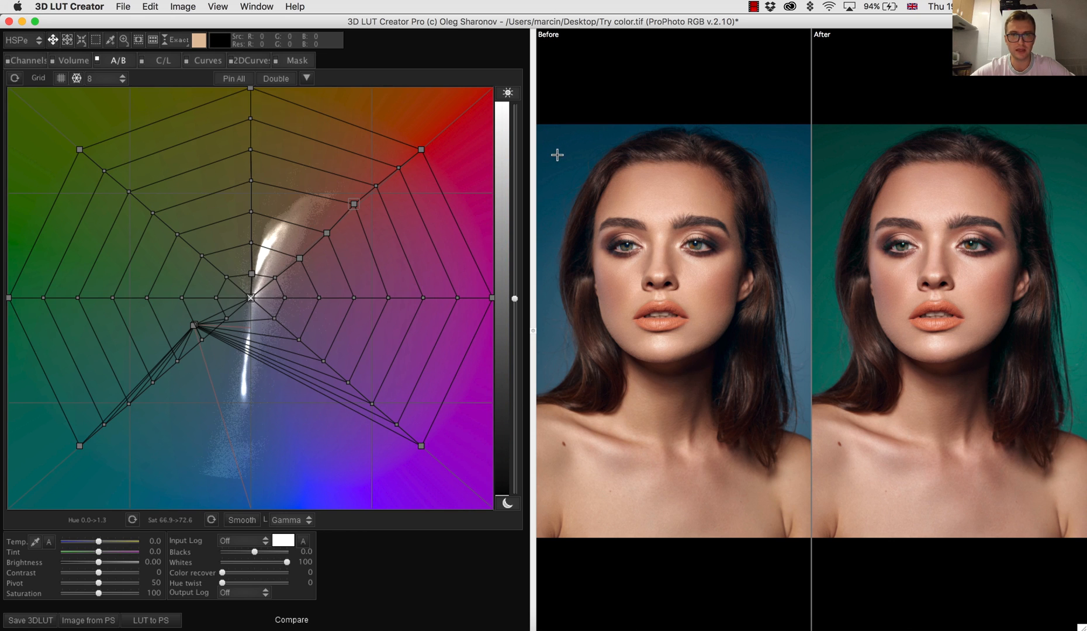
left_click_drag(250, 299, 194, 326)
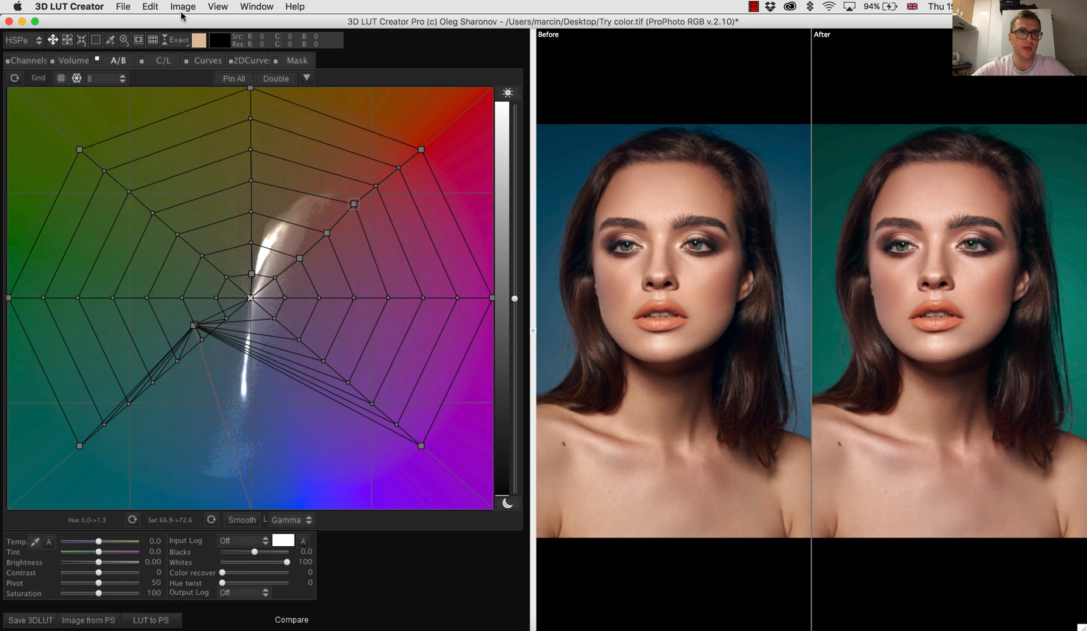
left_click(182, 6)
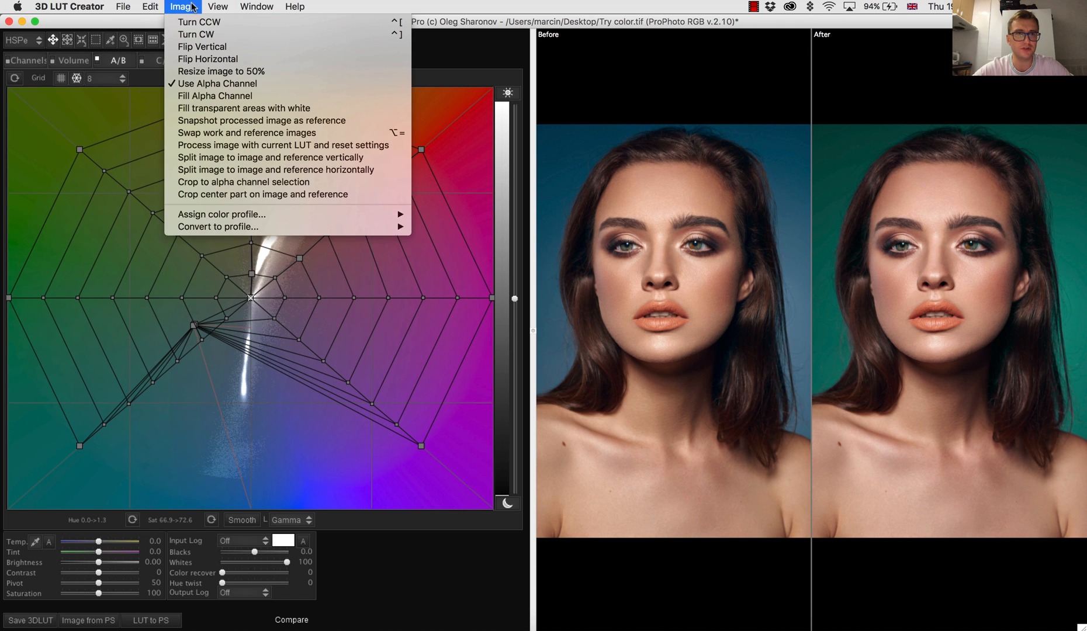
left_click(149, 6)
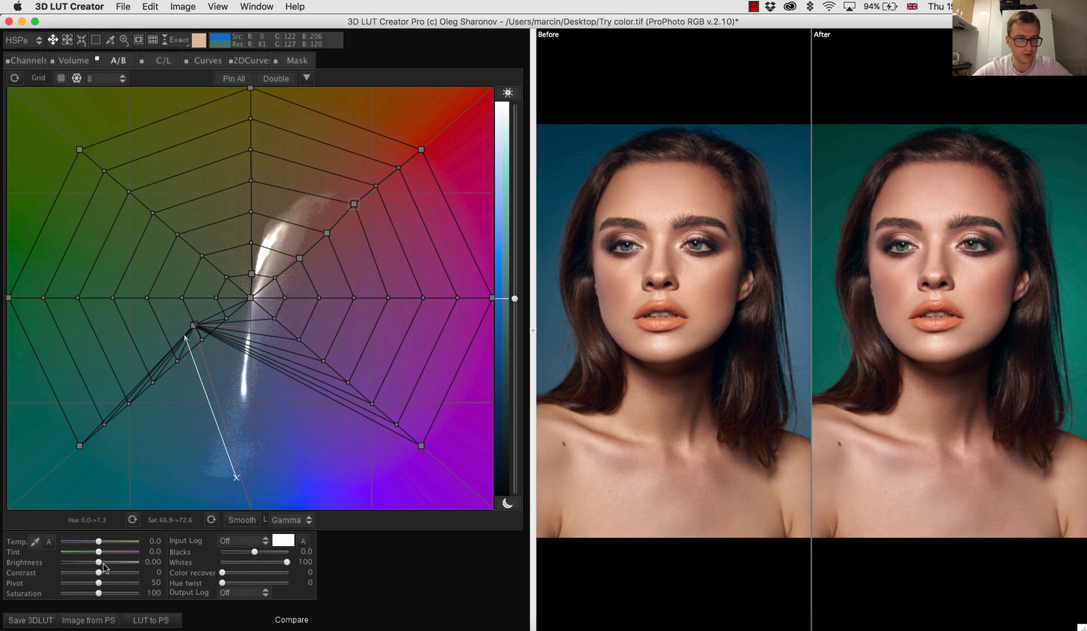
left_click(88, 620)
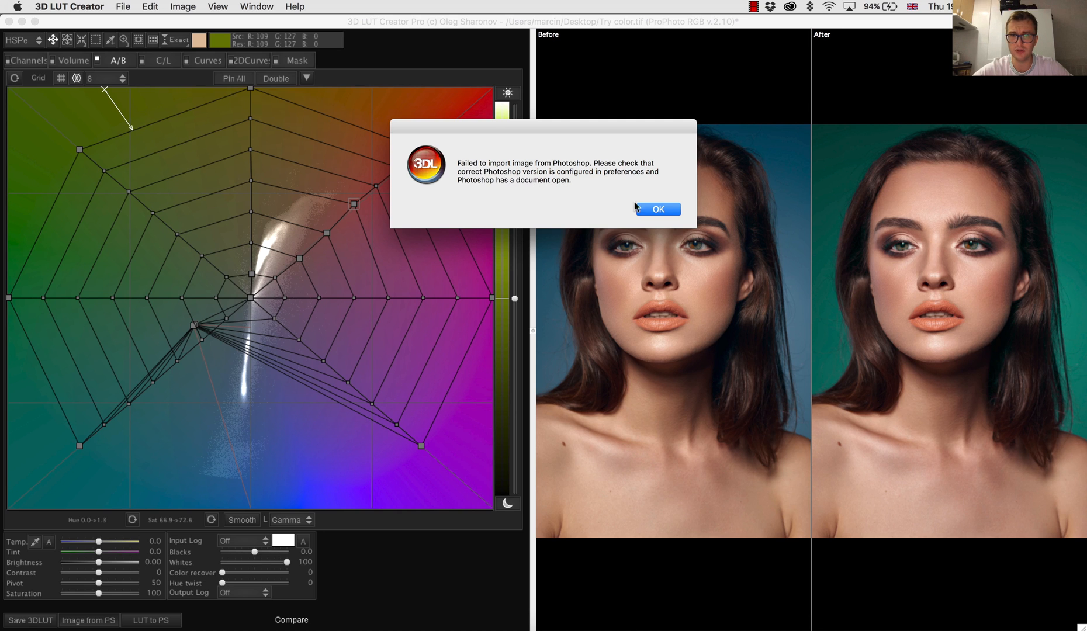
left_click(656, 209)
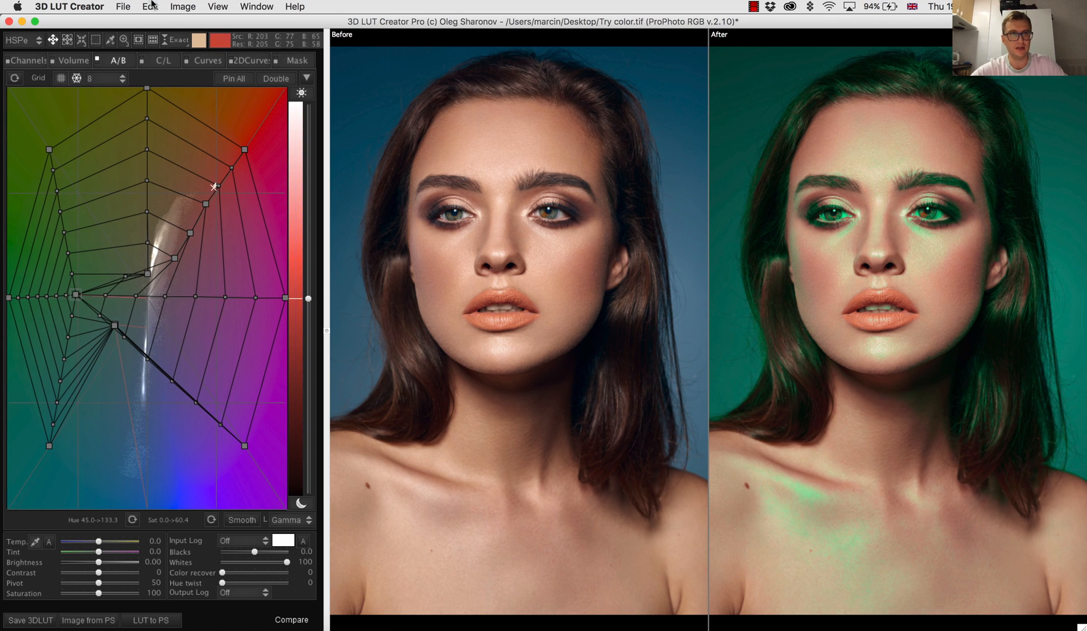
Open the Edit menu, then the File menu, leaving the green-tinted After portrait unchanged.
left_click(150, 7)
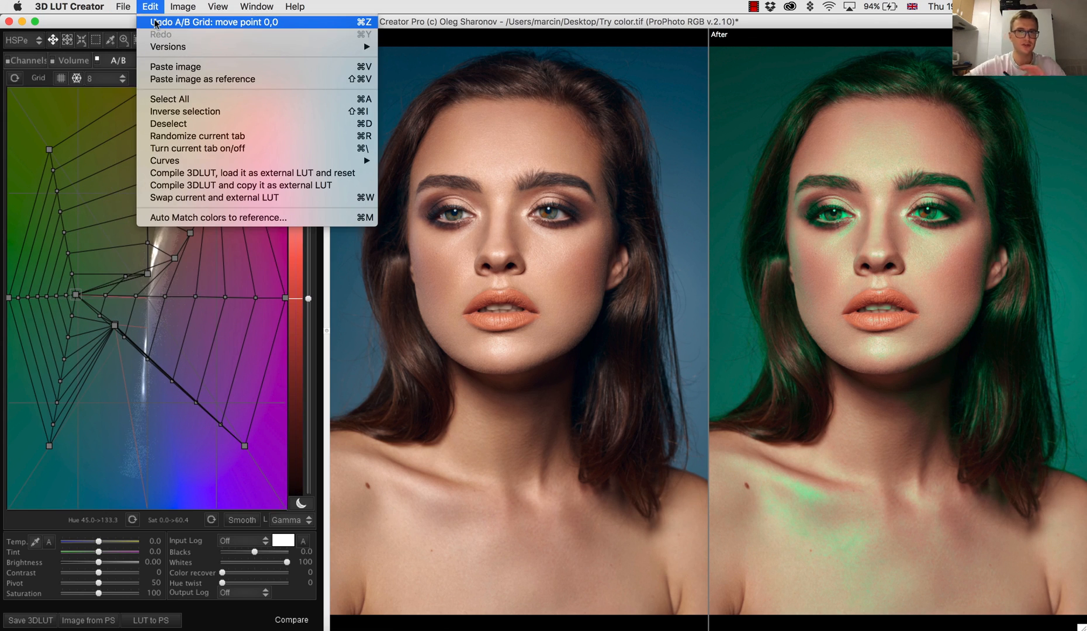
left_click(123, 7)
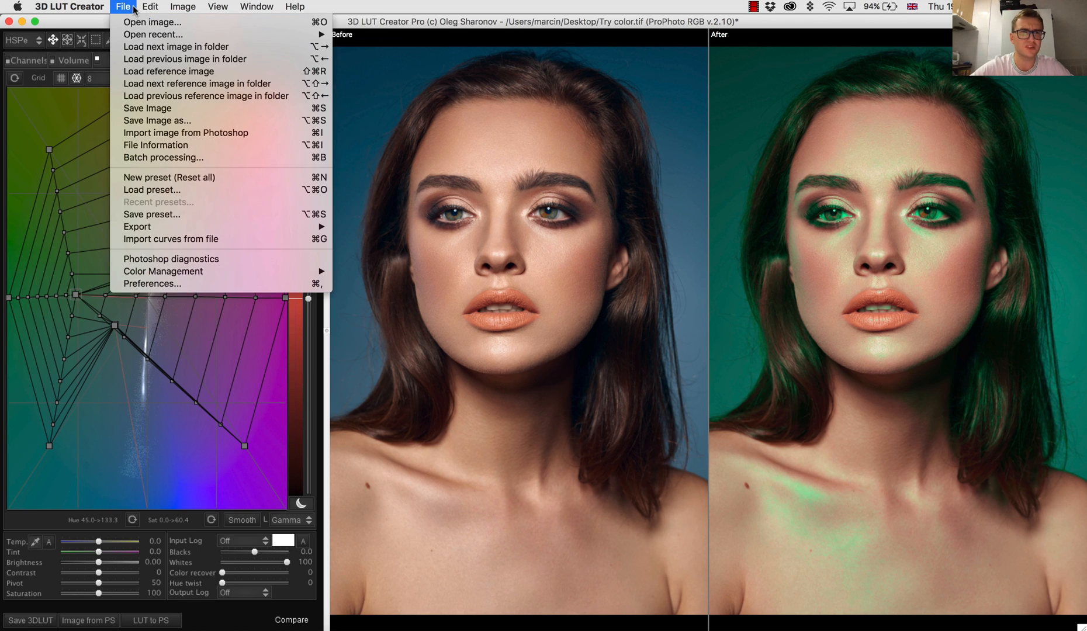